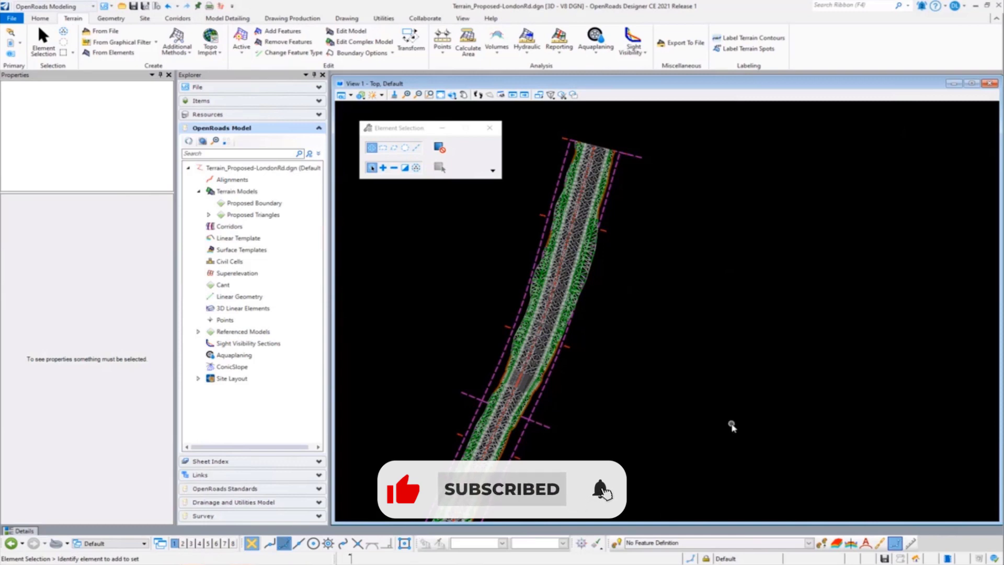
{"action": "mouse_move", "coordinate": [731, 267]}
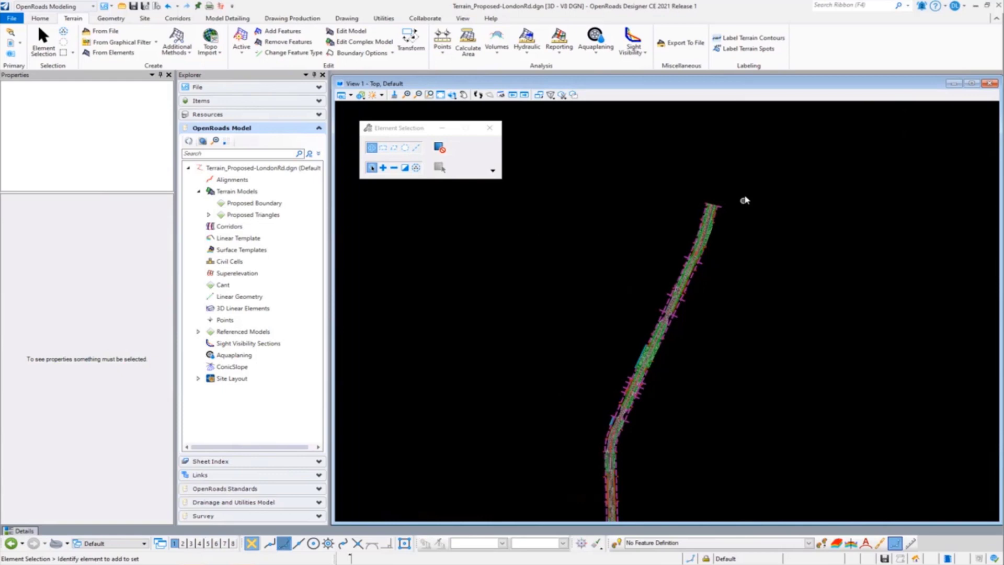
{"action": "mouse_move", "coordinate": [786, 366]}
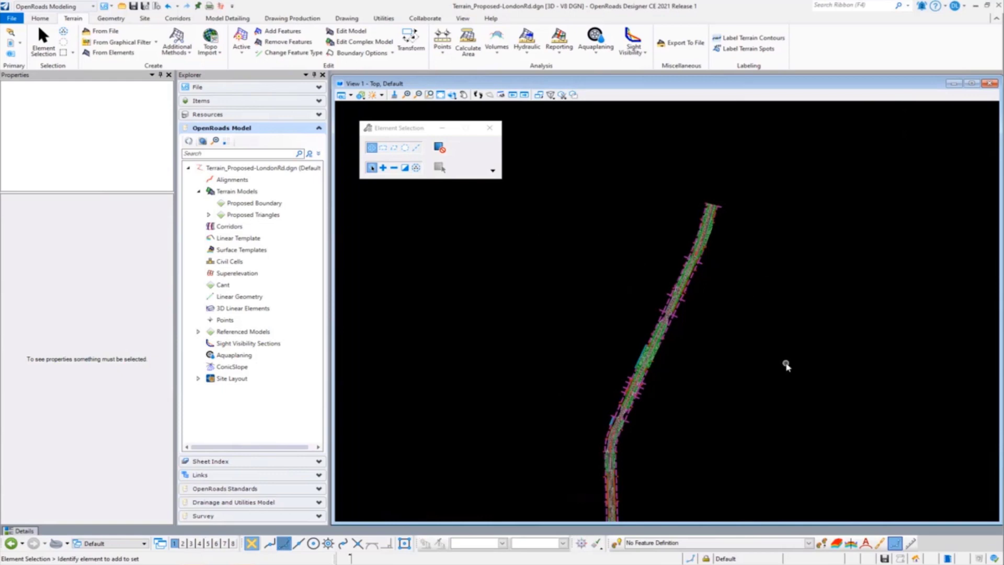
{"action": "mouse_move", "coordinate": [492, 328]}
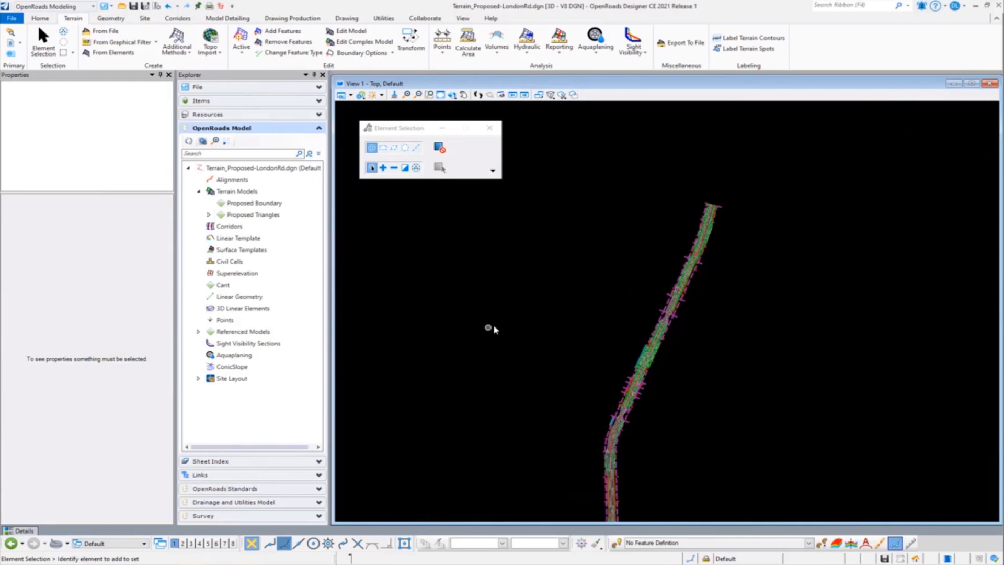
{"action": "mouse_move", "coordinate": [485, 328]}
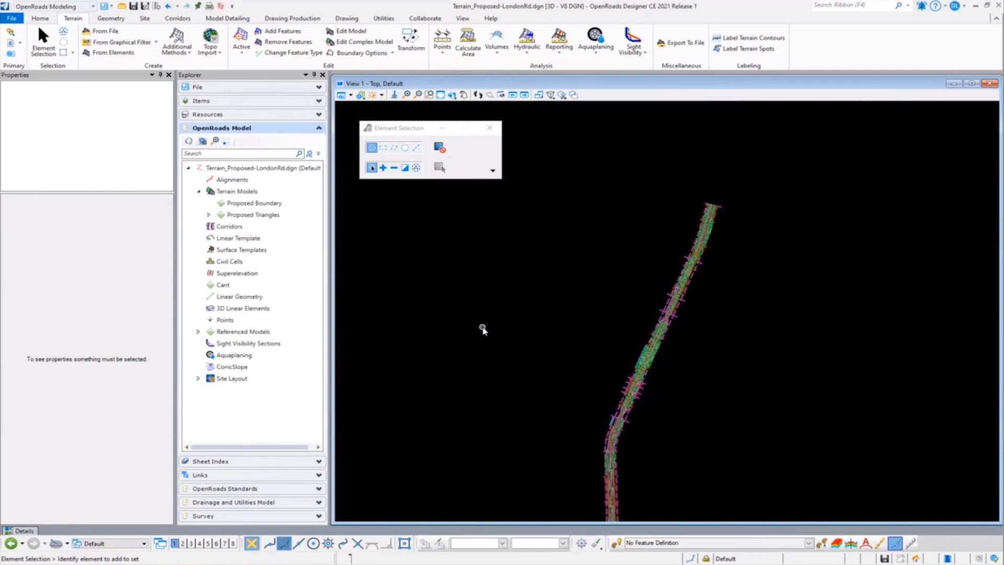
{"action": "mouse_move", "coordinate": [462, 364]}
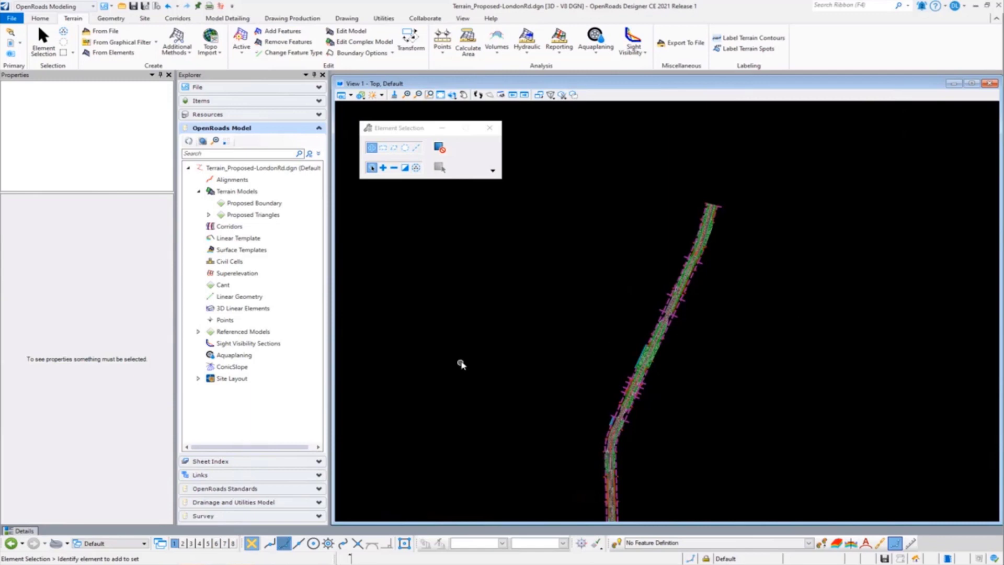
{"action": "mouse_move", "coordinate": [406, 370]}
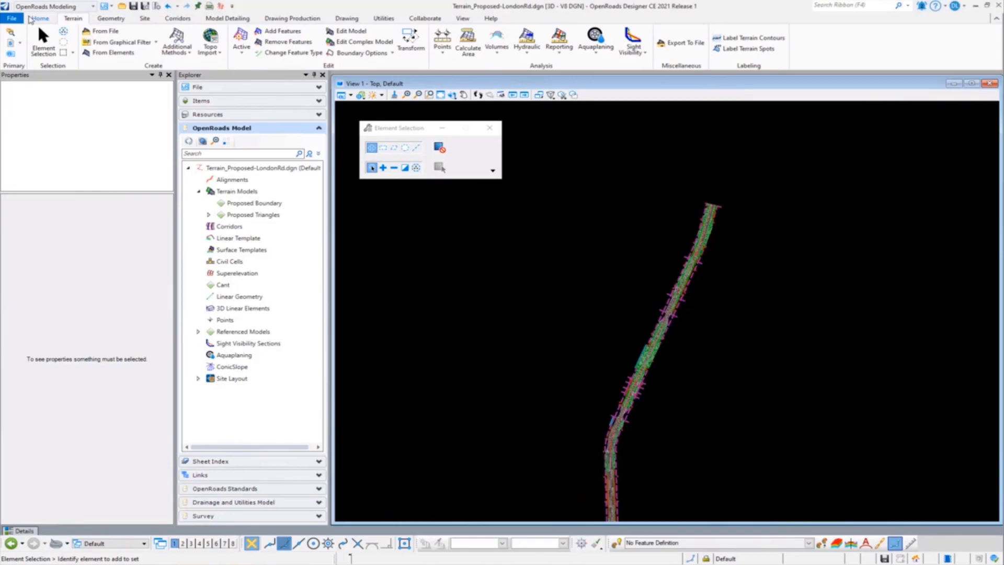
- Browse to and open the Terrain_Proposed-Phase1.dgn design file
{"action": "left_click", "coordinate": [11, 18]}
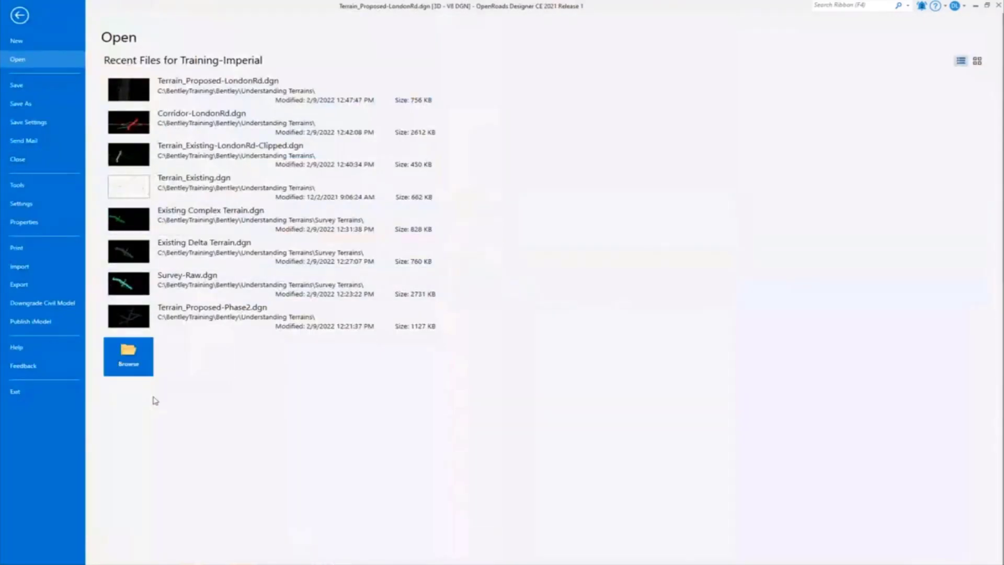
{"action": "left_click", "coordinate": [127, 355]}
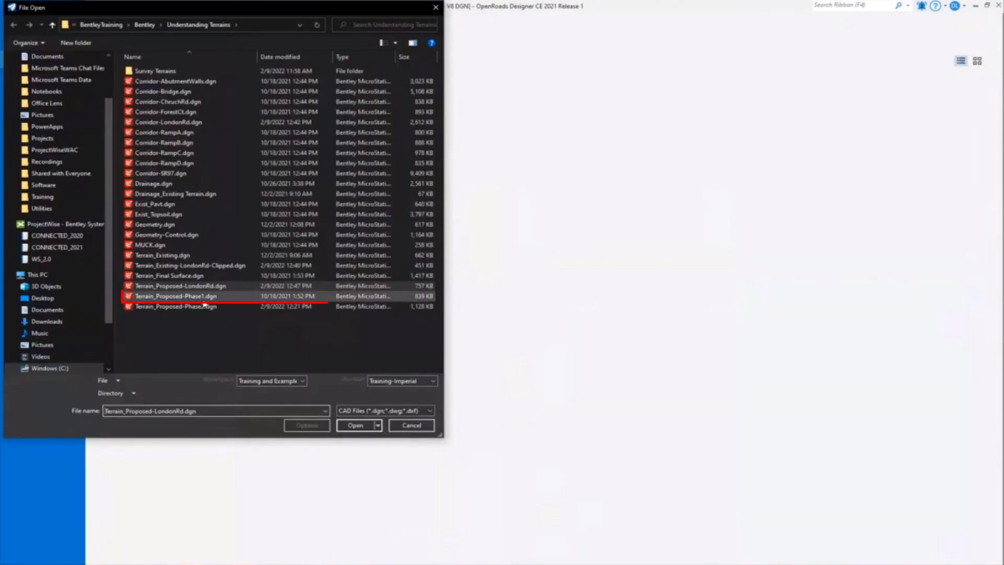
{"action": "left_click", "coordinate": [175, 296]}
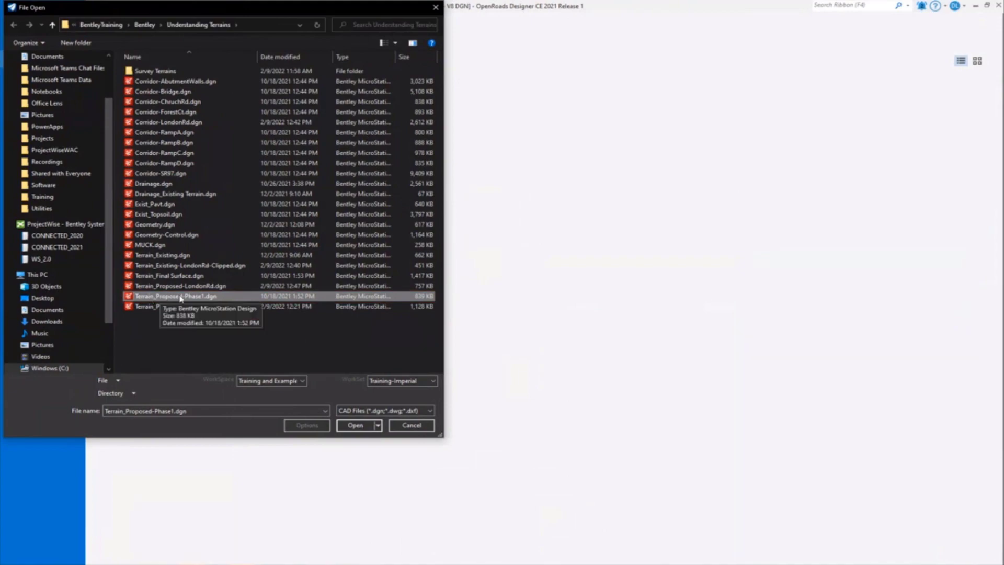
{"action": "left_click", "coordinate": [355, 426]}
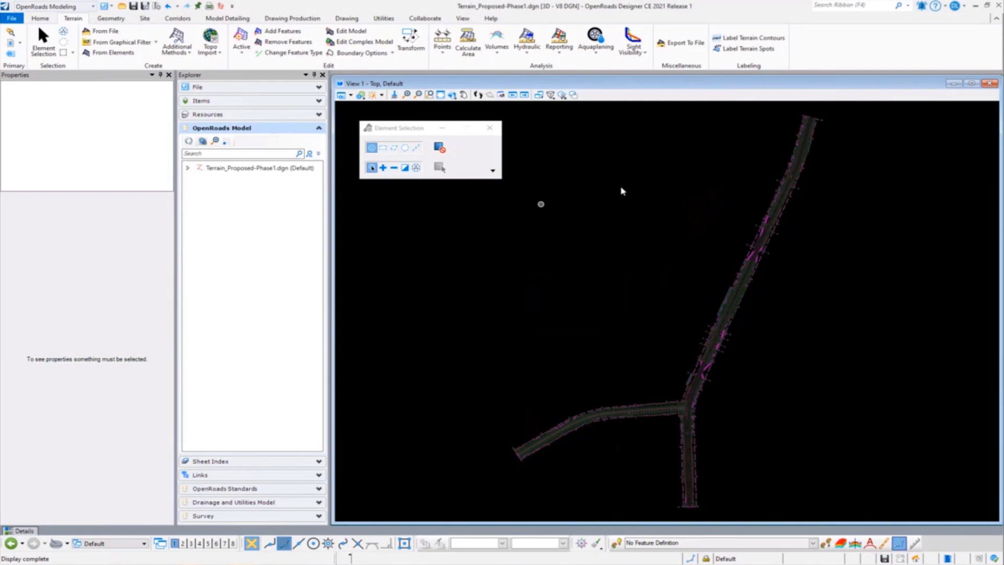
{"action": "mouse_move", "coordinate": [532, 404]}
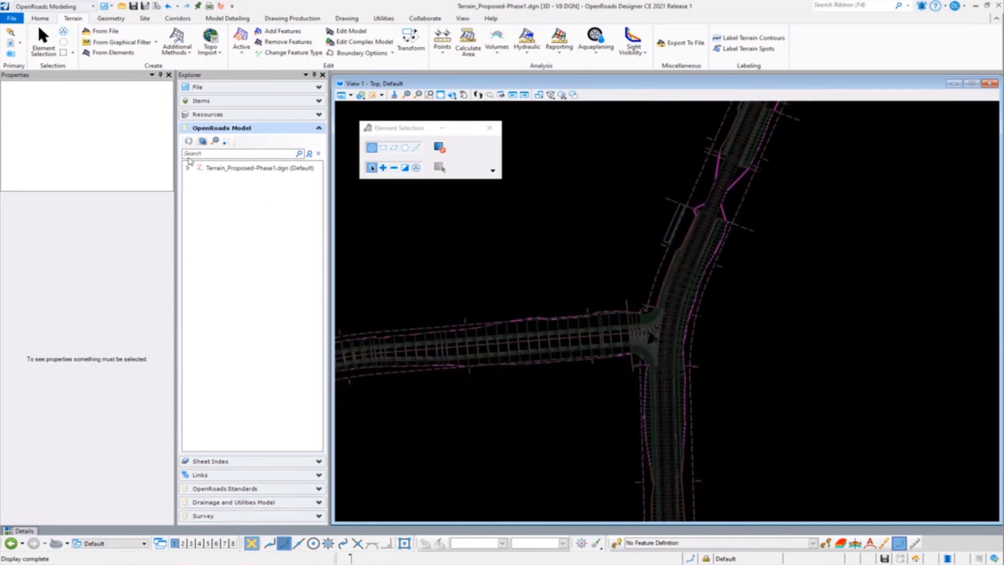
- Expand the file and Terrain Models in Explorer and select DB_Ph1 to list its properties
{"action": "left_click", "coordinate": [189, 167]}
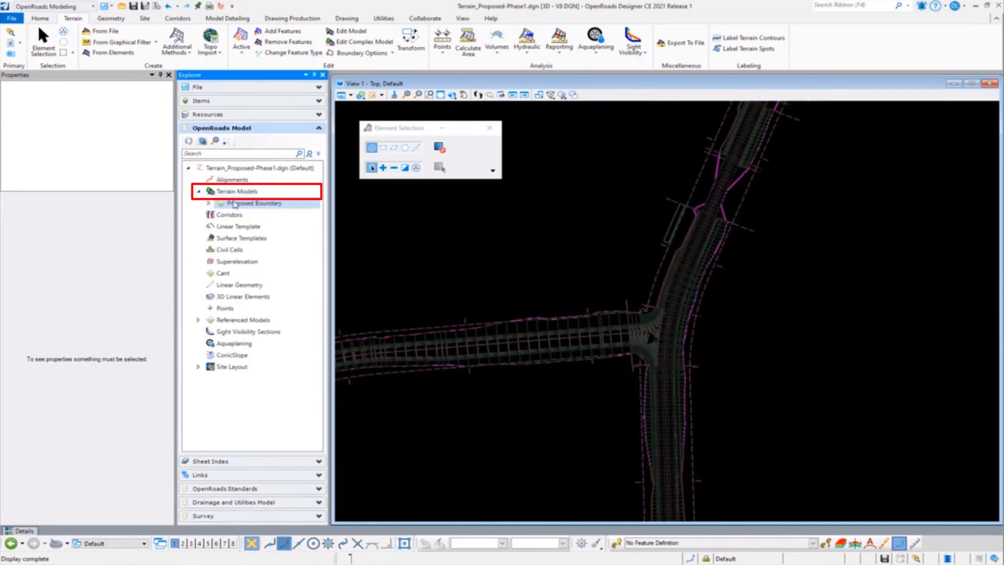
{"action": "left_click", "coordinate": [241, 213]}
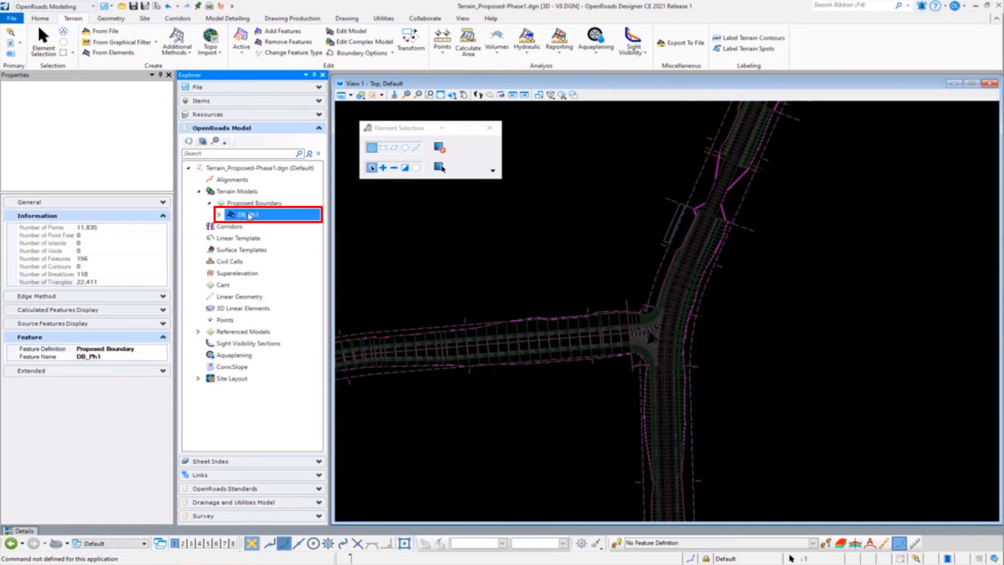
{"action": "left_click", "coordinate": [246, 214]}
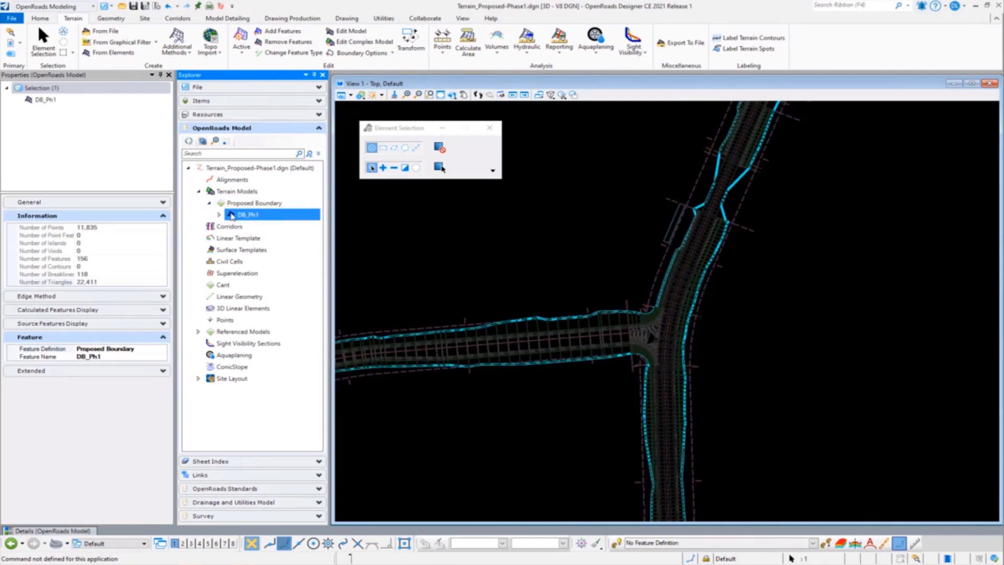
{"action": "mouse_move", "coordinate": [584, 264]}
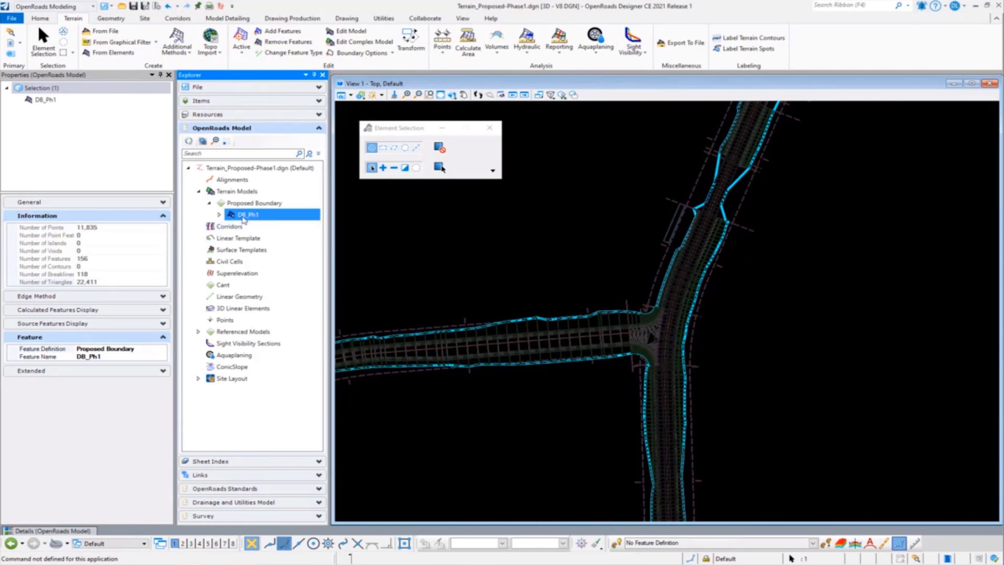
- Delete the DB_Ph1 terrain model from the Explorer tree
{"action": "right_click", "coordinate": [246, 213]}
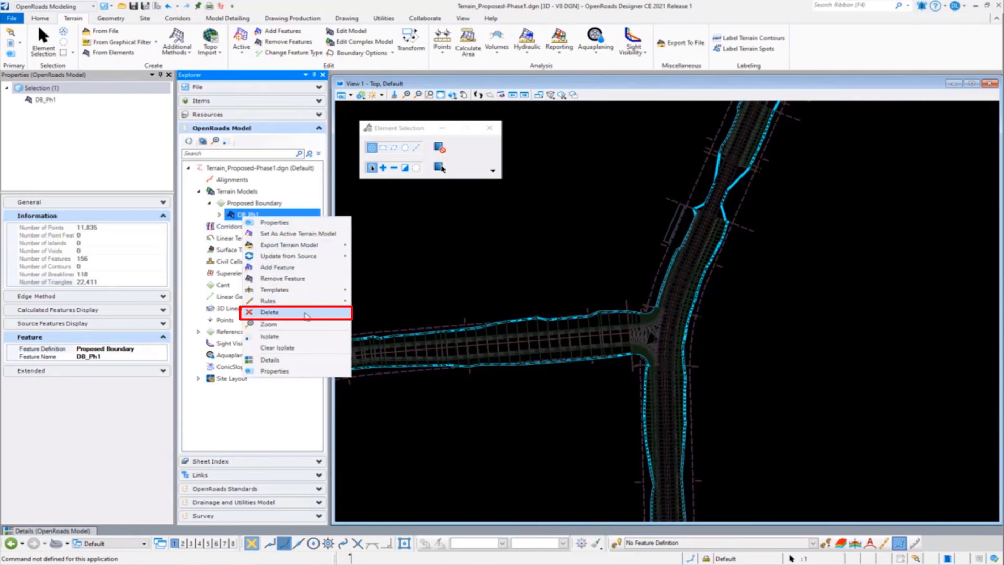
{"action": "left_click", "coordinate": [268, 311]}
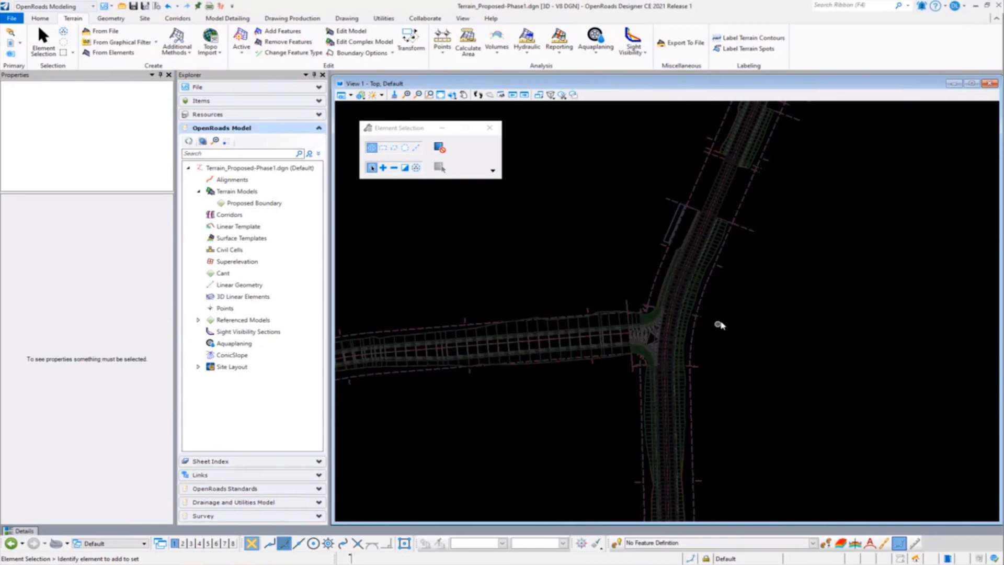
{"action": "mouse_move", "coordinate": [618, 307]}
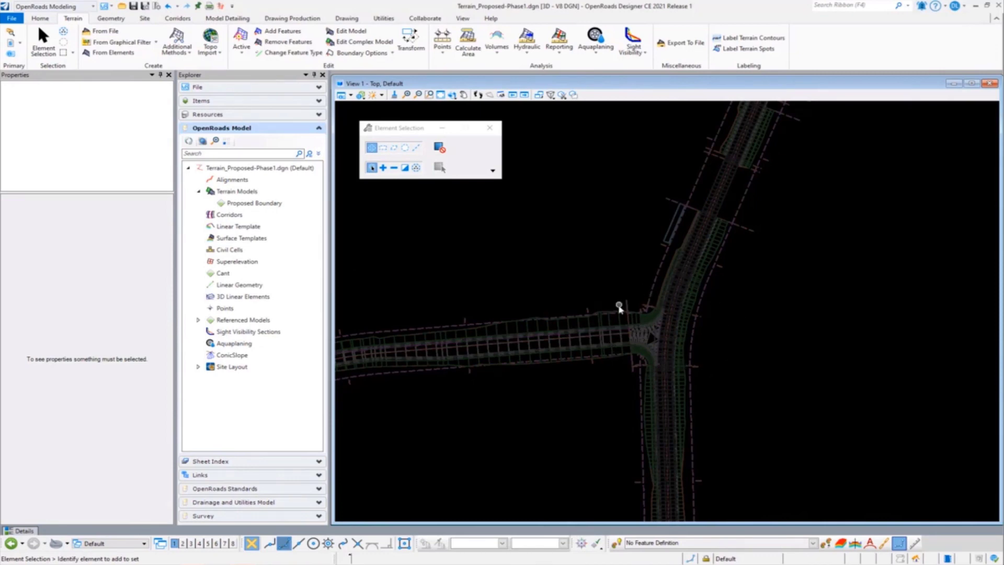
{"action": "mouse_move", "coordinate": [118, 42]}
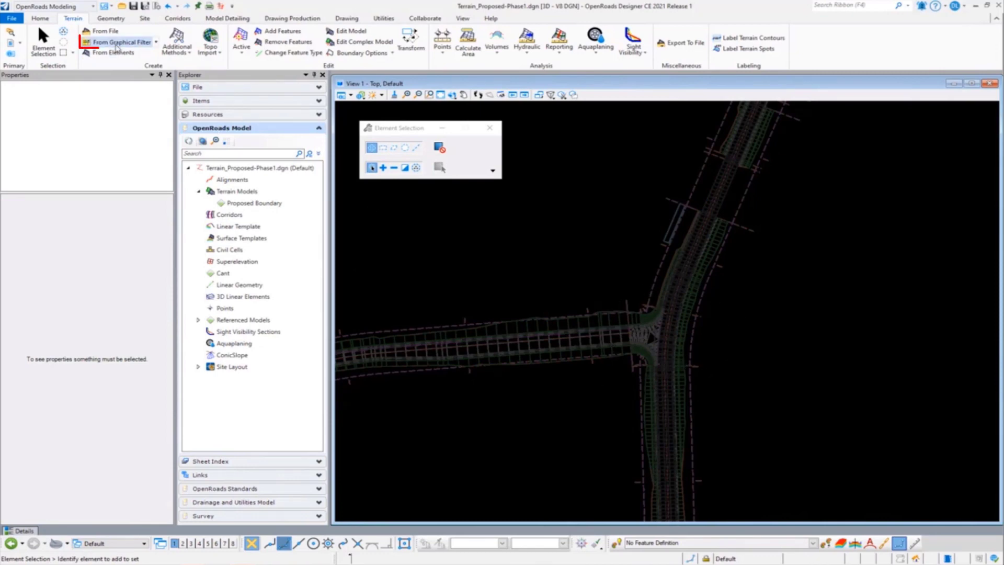
- Start From Graphical Filter terrain creation and choose the Proposed Finished Grade filter group
{"action": "left_click", "coordinate": [120, 42]}
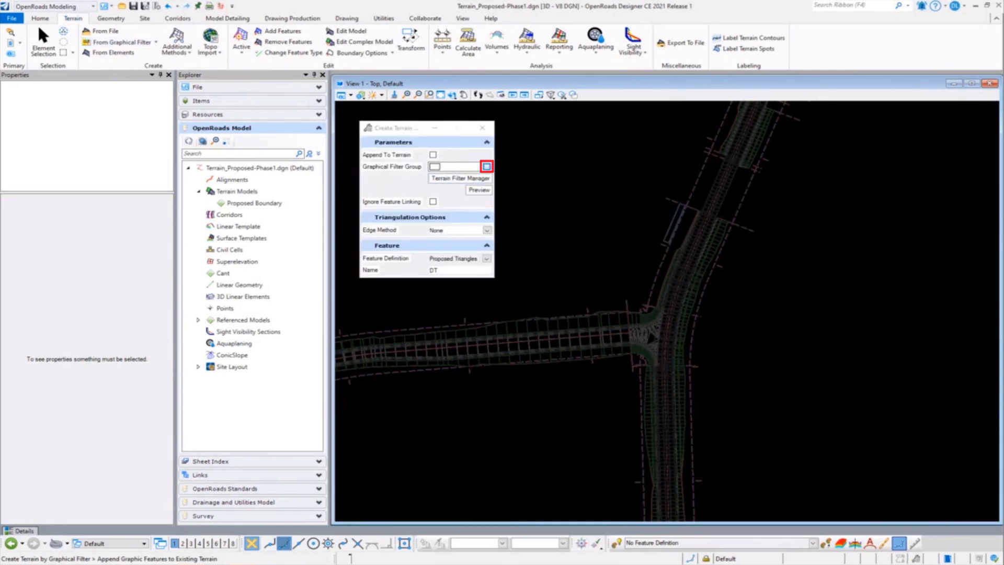
{"action": "left_click", "coordinate": [486, 166]}
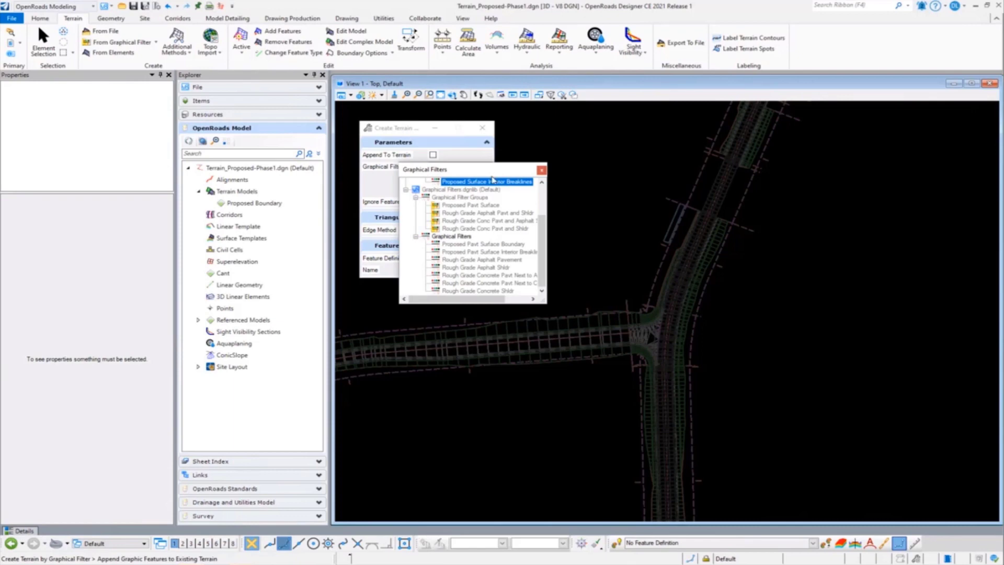
{"action": "scroll", "scroll_direction": "up", "scroll_amount": 3}
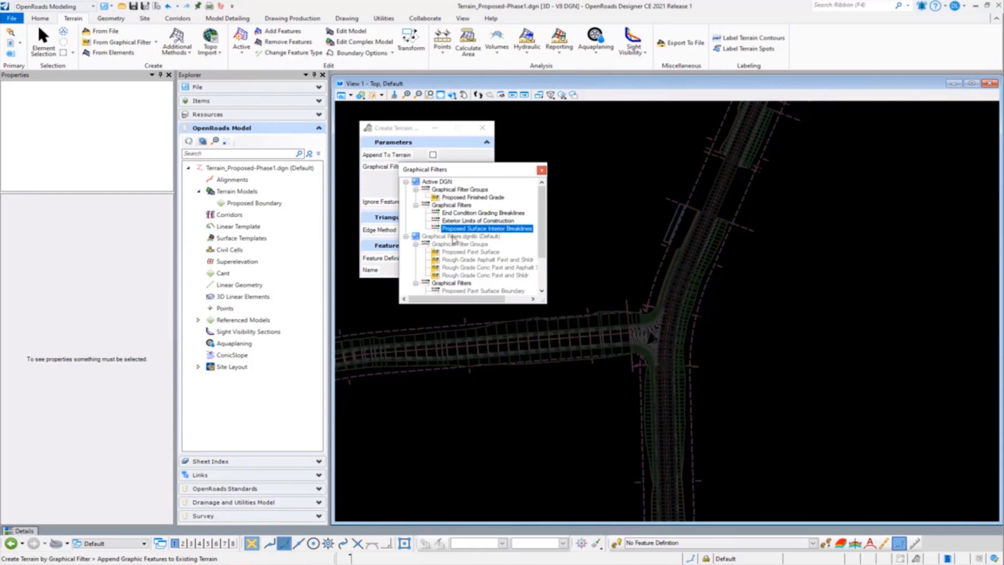
{"action": "mouse_move", "coordinate": [467, 204]}
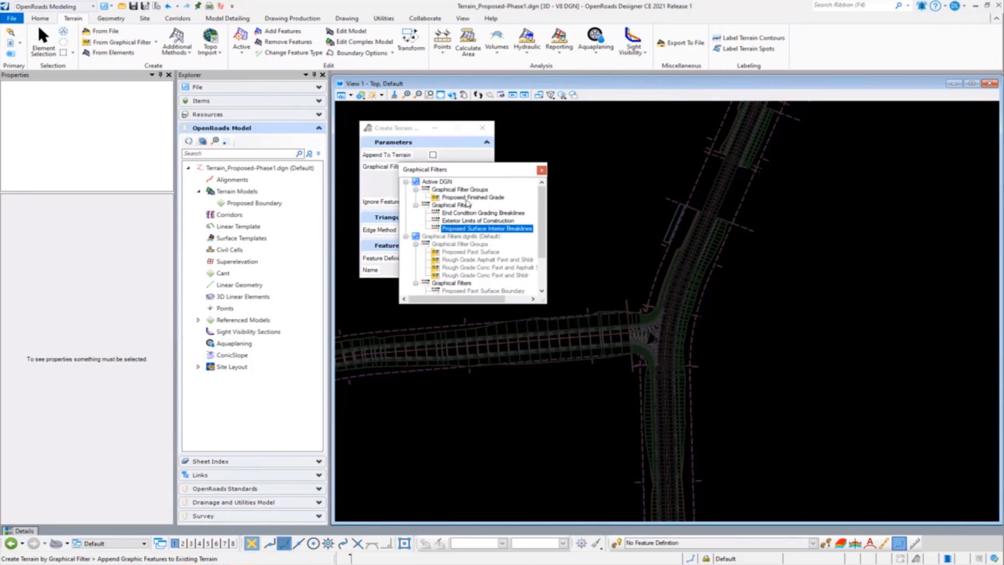
{"action": "left_click", "coordinate": [473, 198]}
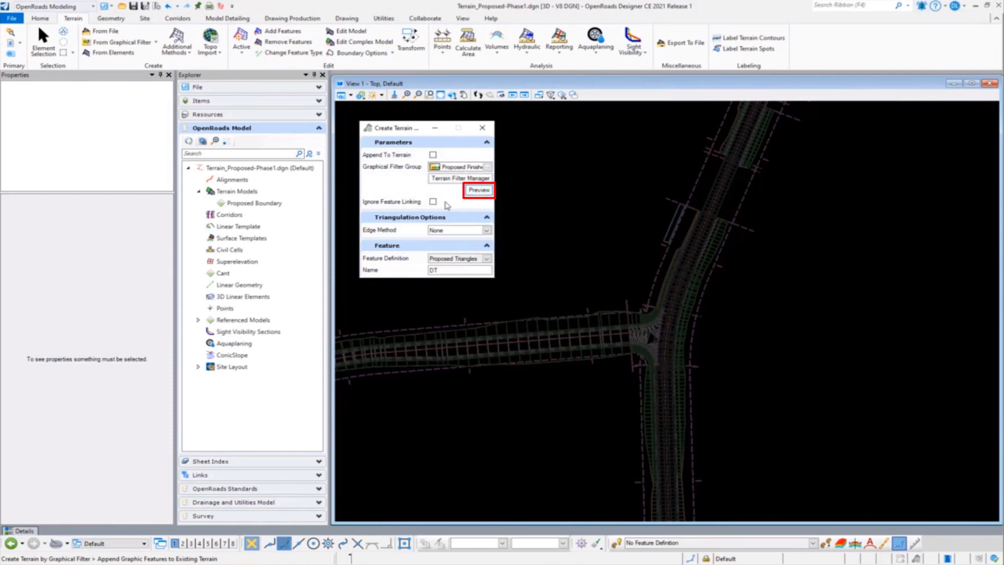
- Preview the filter elements and use Max Triangle Length edge method with side length 125
{"action": "left_click", "coordinate": [478, 189]}
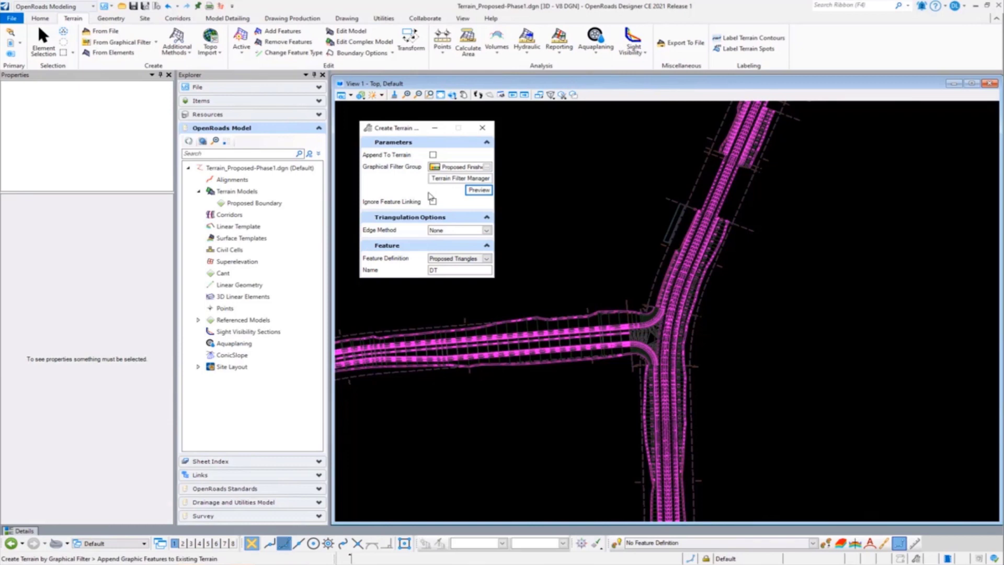
{"action": "left_click", "coordinate": [487, 230]}
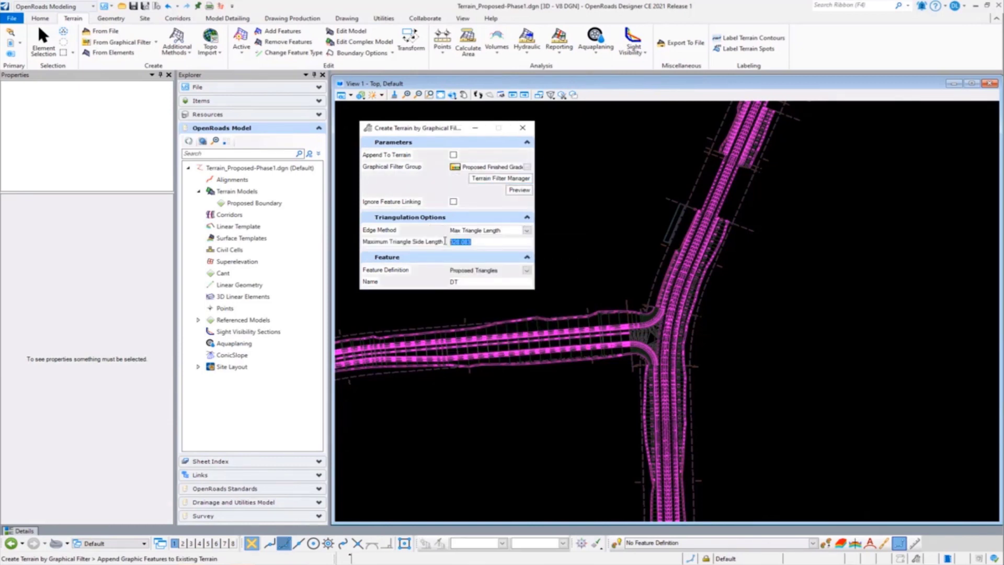
{"action": "type", "text": "125"}
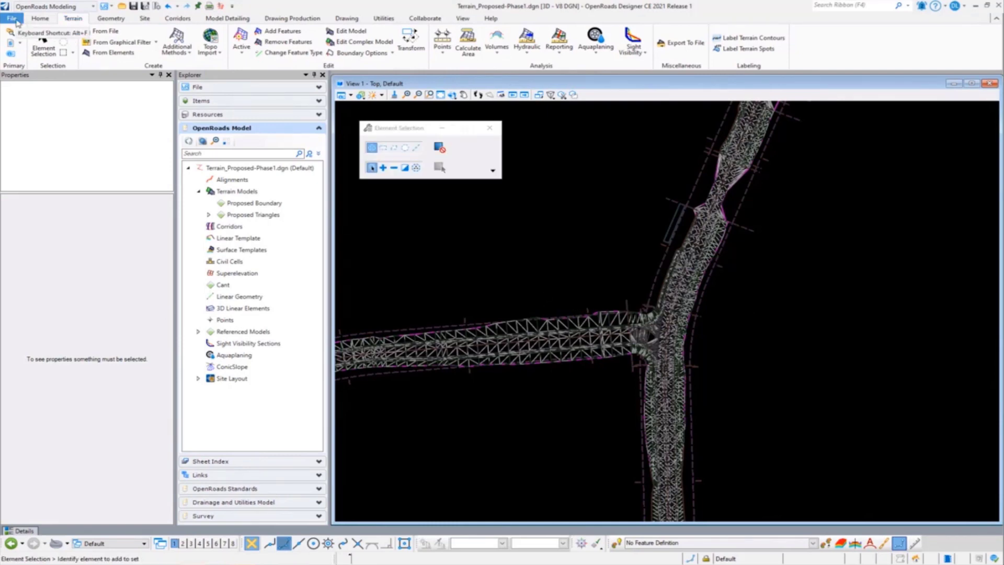
- Open the Terrain_Proposed-Phase2.dgn design file
{"action": "left_click", "coordinate": [11, 18]}
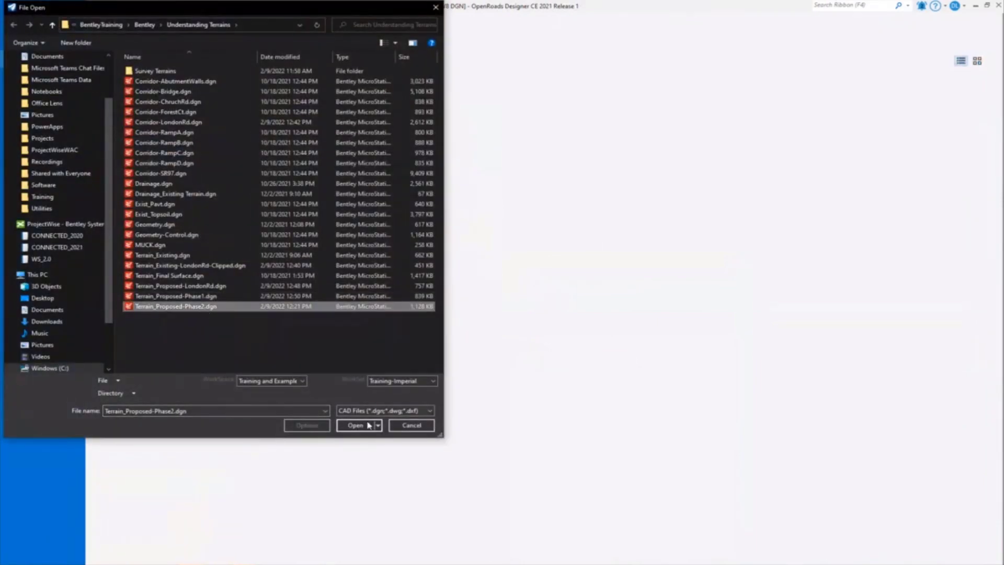
{"action": "left_click", "coordinate": [356, 425]}
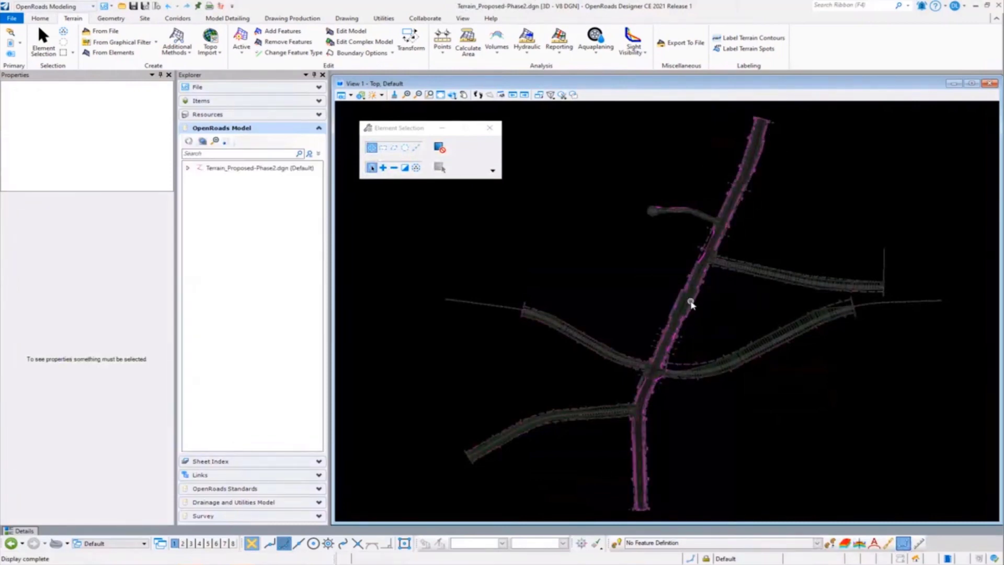
- Expand the Phase 2 file, Terrain Models and Proposed Boundary to show DB_Ph2, then clear the selection
{"action": "left_click", "coordinate": [691, 303]}
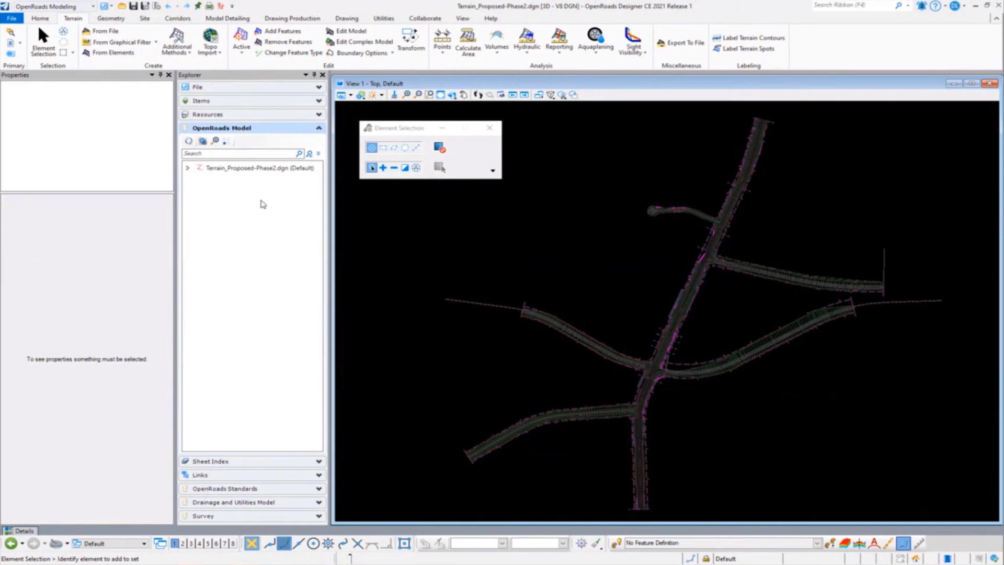
{"action": "left_click", "coordinate": [188, 167]}
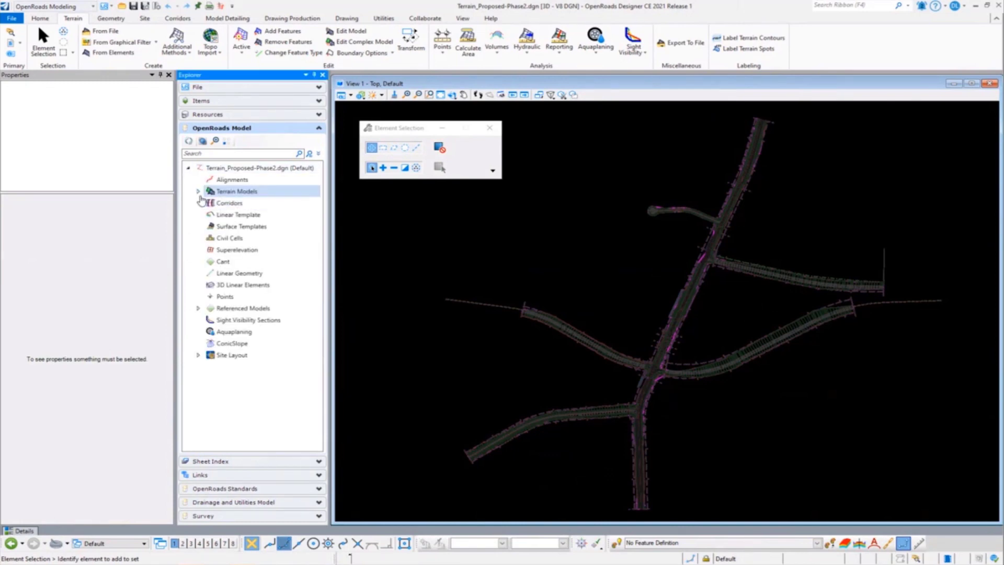
{"action": "left_click", "coordinate": [198, 190]}
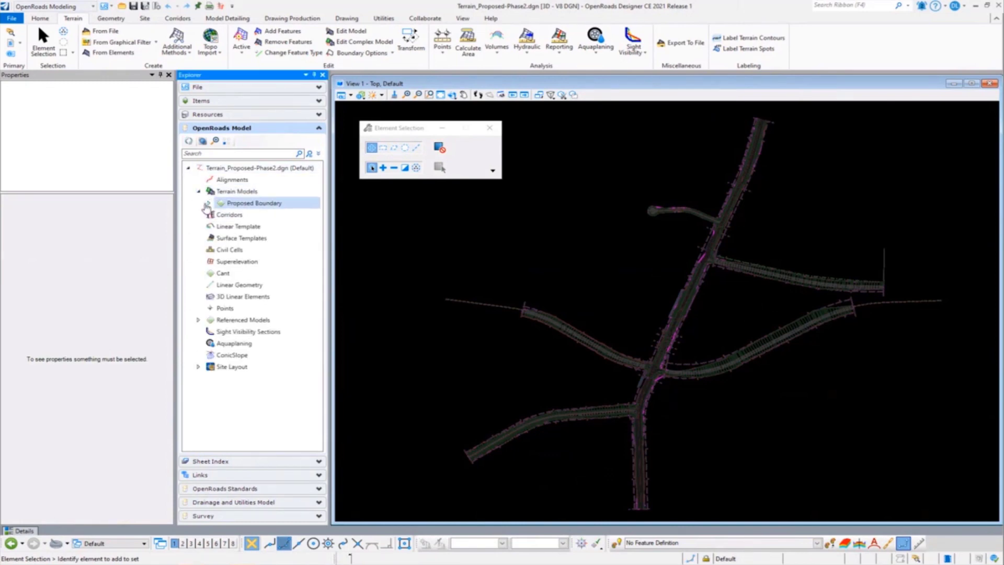
{"action": "left_click", "coordinate": [246, 214]}
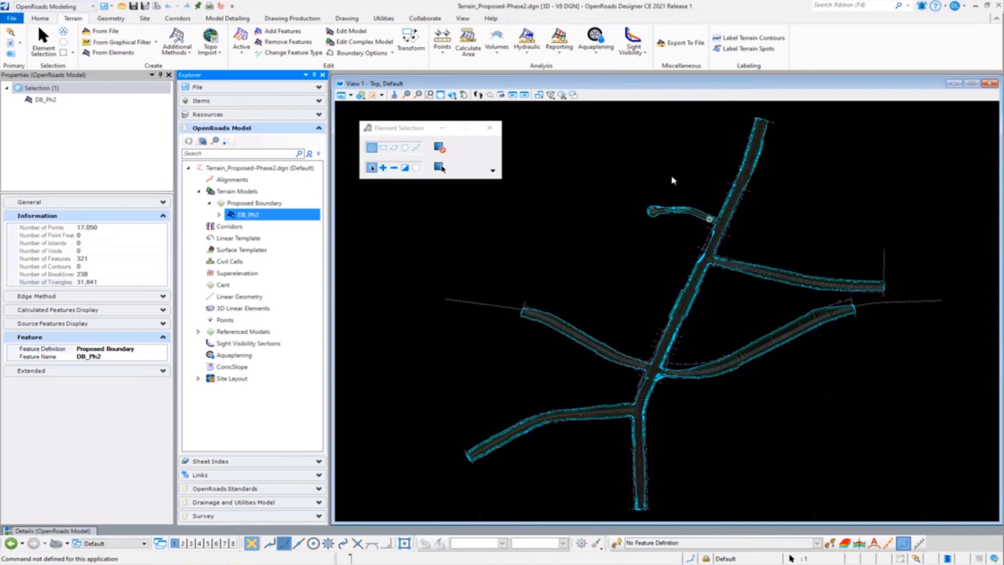
{"action": "left_click", "coordinate": [524, 374]}
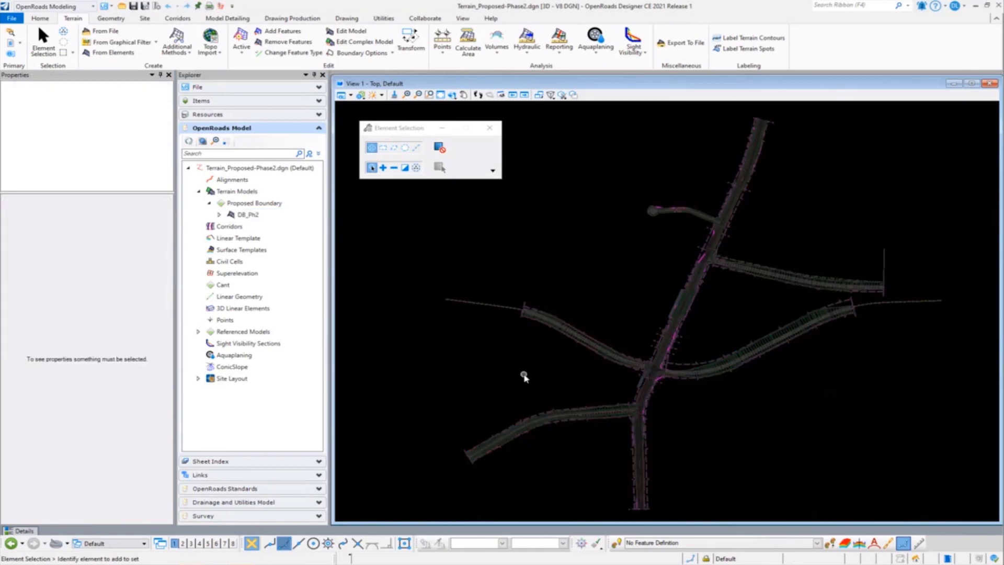
{"action": "mouse_move", "coordinate": [582, 303]}
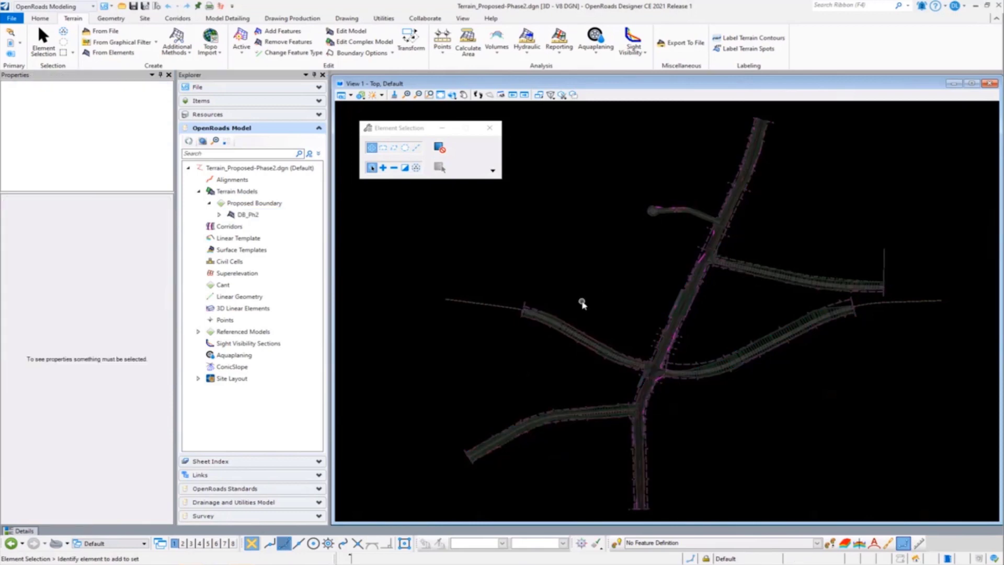
{"action": "mouse_move", "coordinate": [558, 217]}
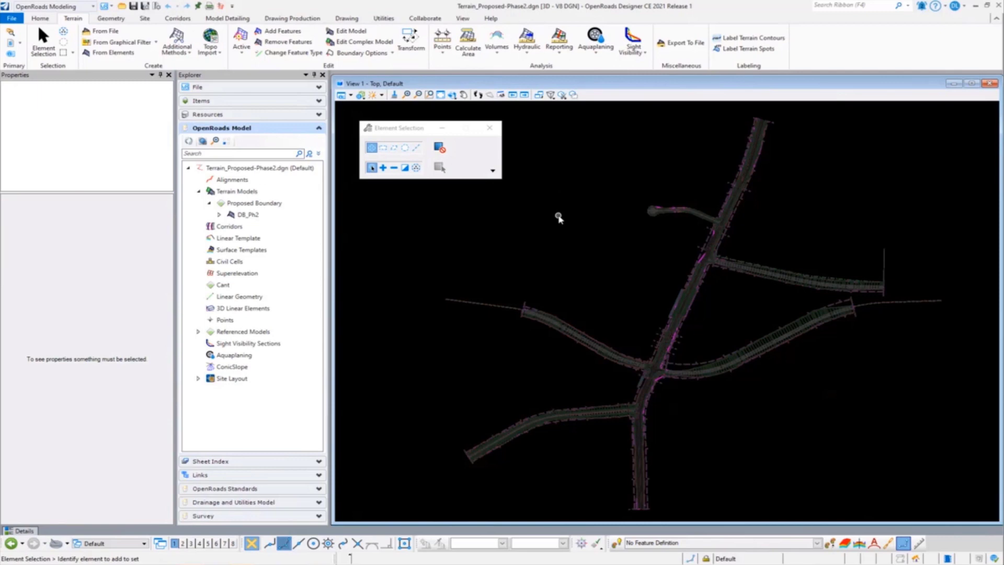
{"action": "mouse_move", "coordinate": [668, 277]}
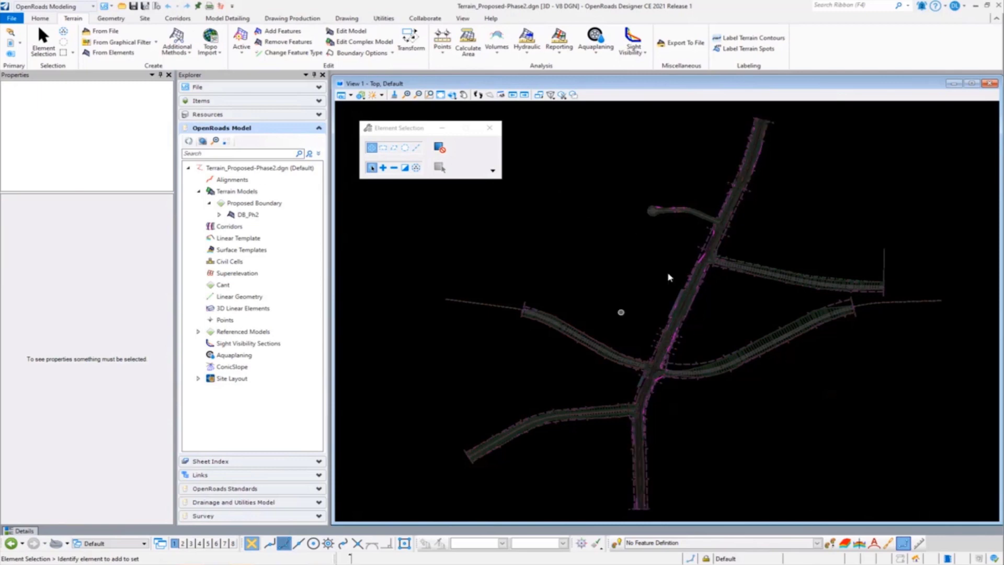
{"action": "mouse_move", "coordinate": [619, 272]}
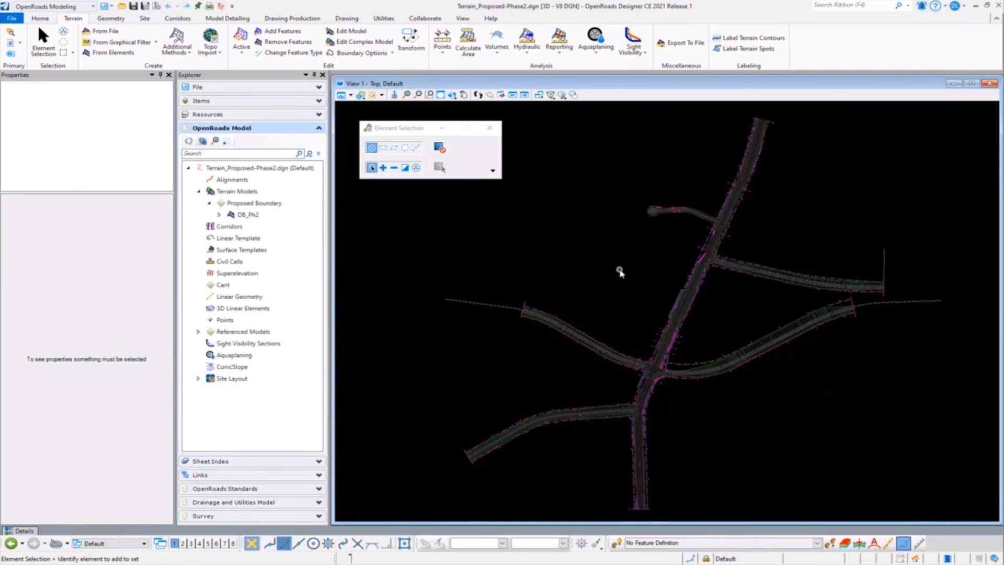
{"action": "mouse_move", "coordinate": [624, 314]}
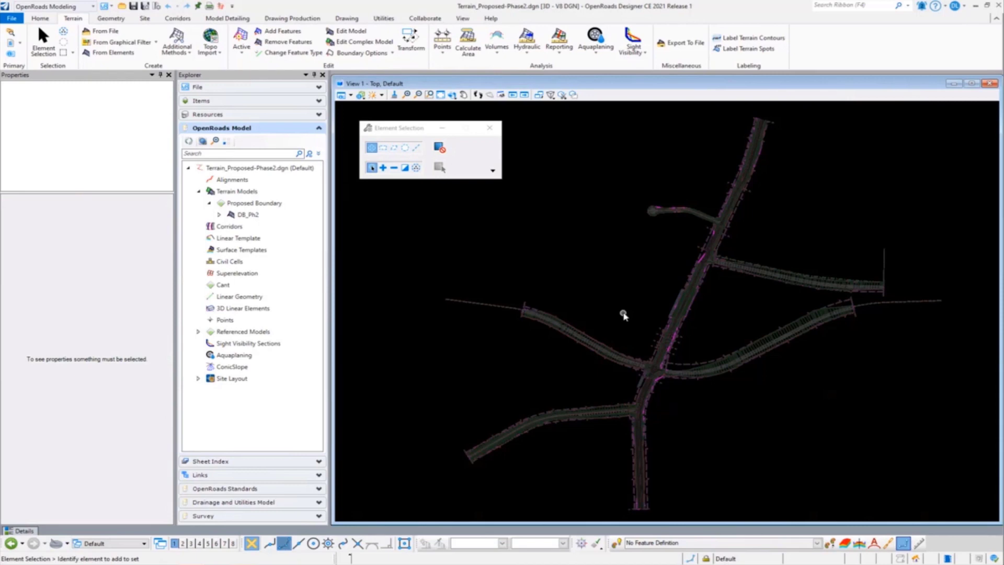
{"action": "mouse_move", "coordinate": [595, 301]}
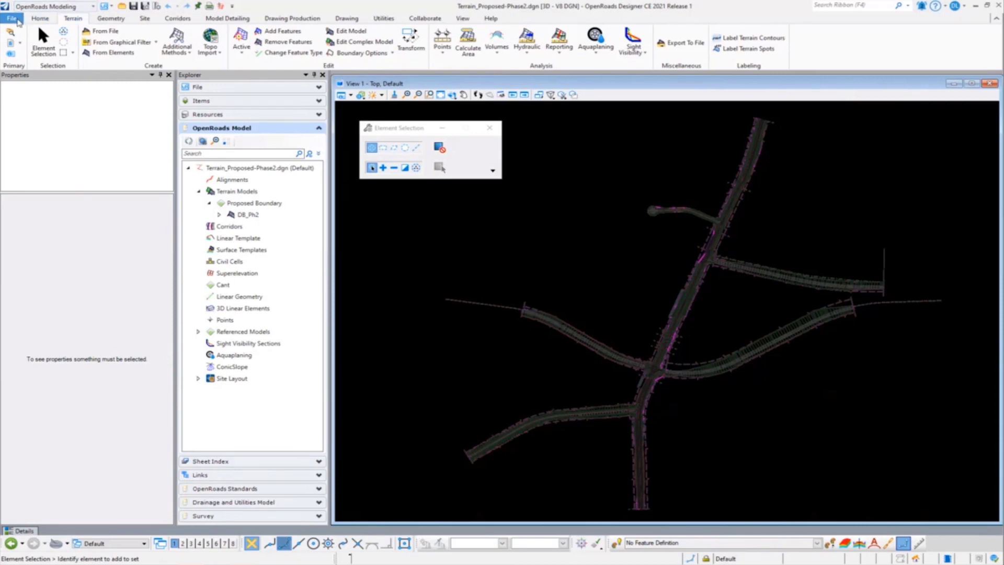
- Browse to and open the Terrain_Final Surface.dgn design file
{"action": "left_click", "coordinate": [11, 18]}
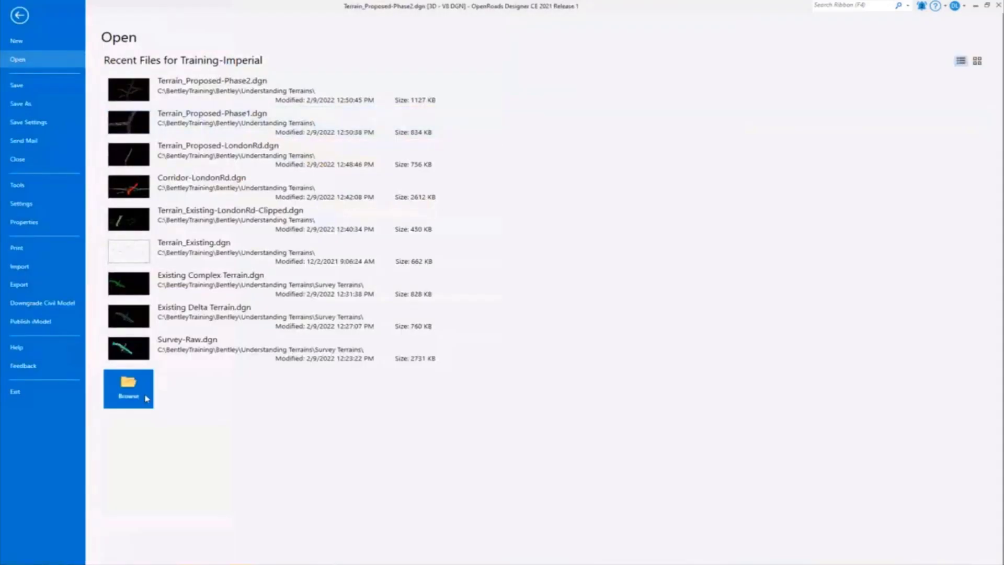
{"action": "left_click", "coordinate": [127, 387]}
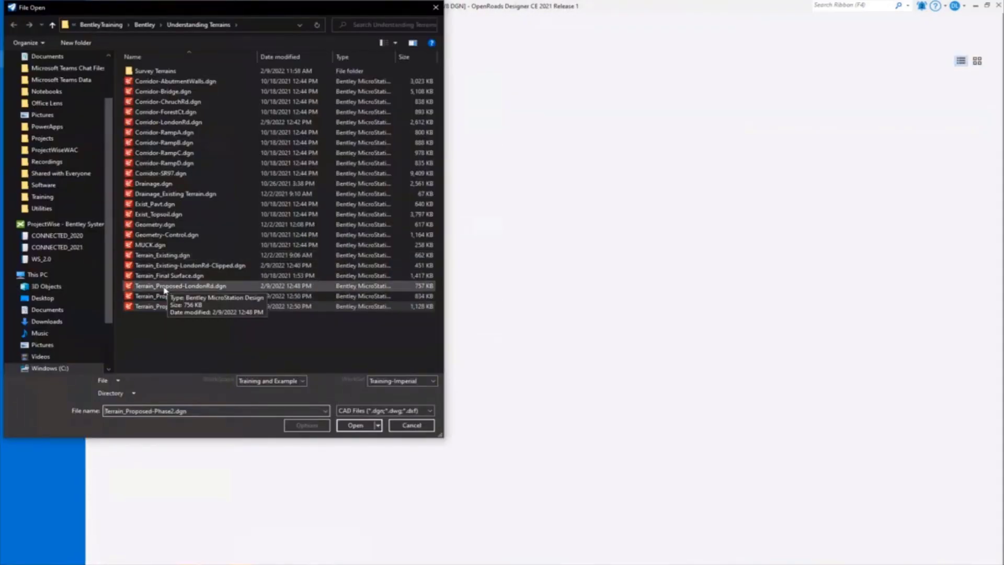
{"action": "left_click", "coordinate": [170, 275]}
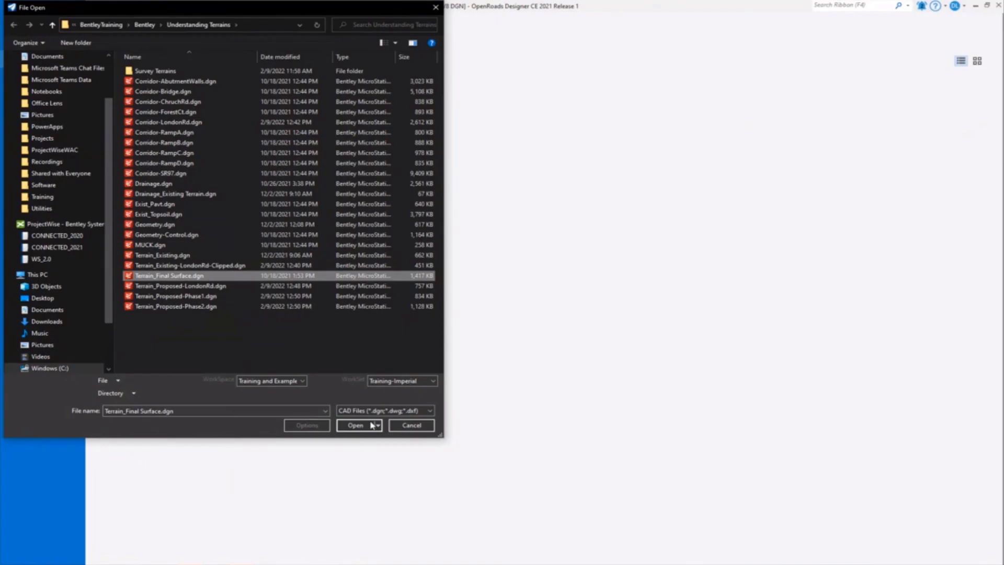
{"action": "left_click", "coordinate": [356, 424]}
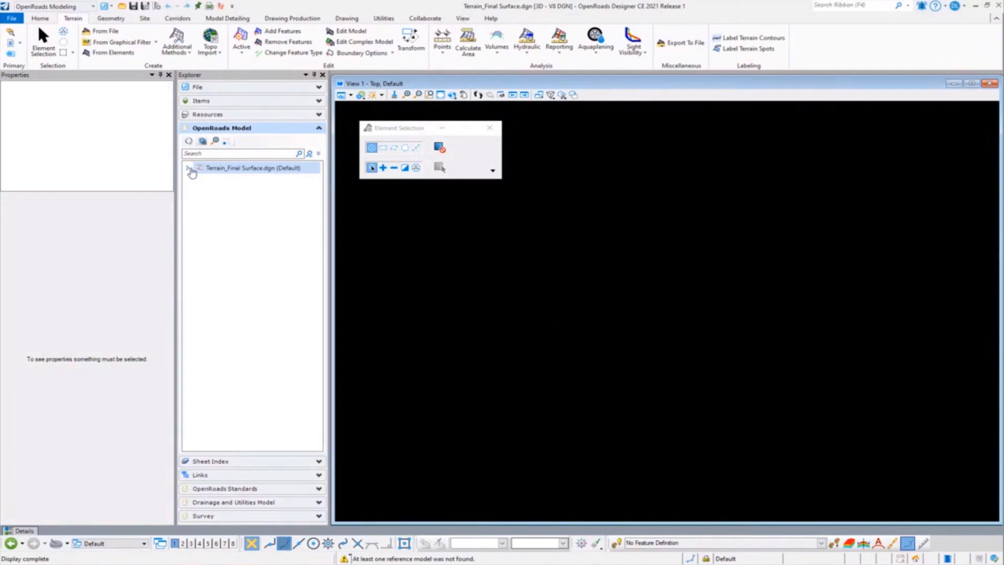
- Expand the file, Terrain Models and Final Surface to show its Existing_Terrain source
{"action": "left_click", "coordinate": [189, 167]}
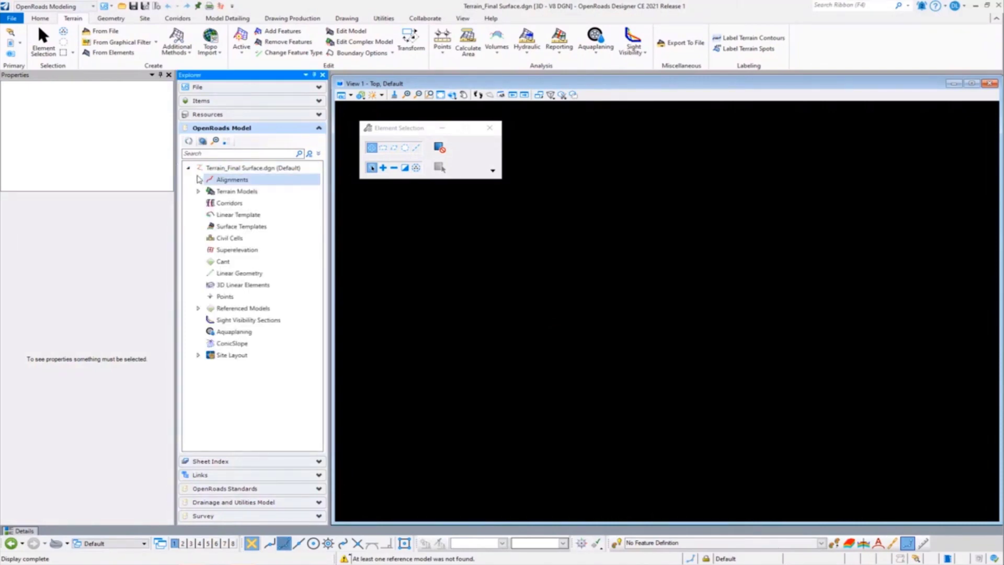
{"action": "left_click", "coordinate": [199, 190]}
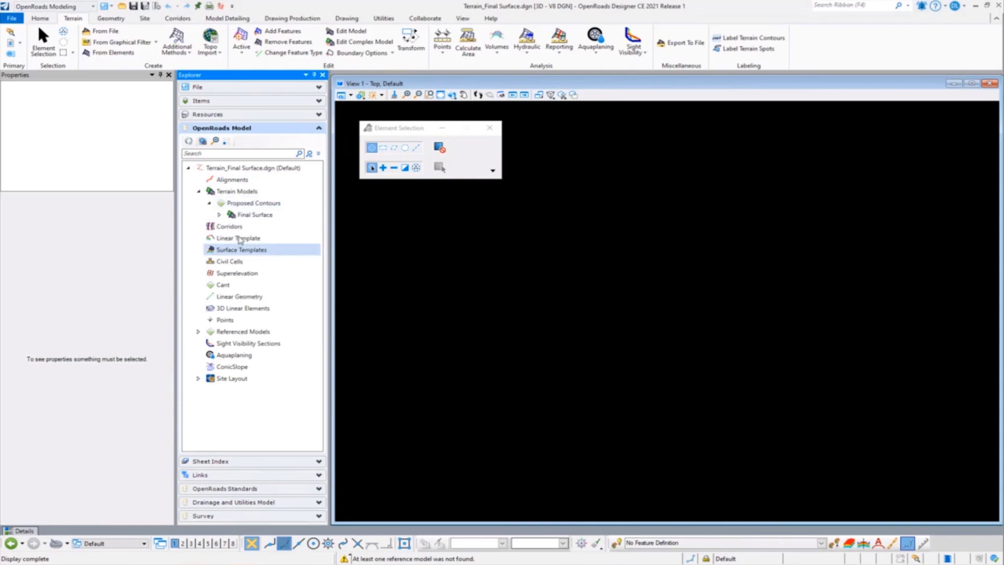
{"action": "left_click", "coordinate": [254, 214]}
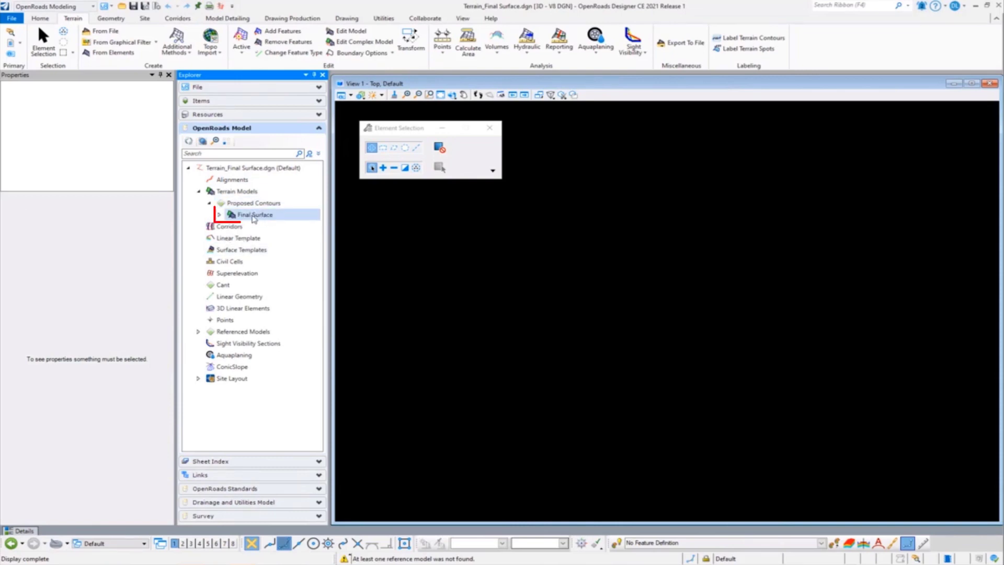
{"action": "left_click", "coordinate": [256, 215]}
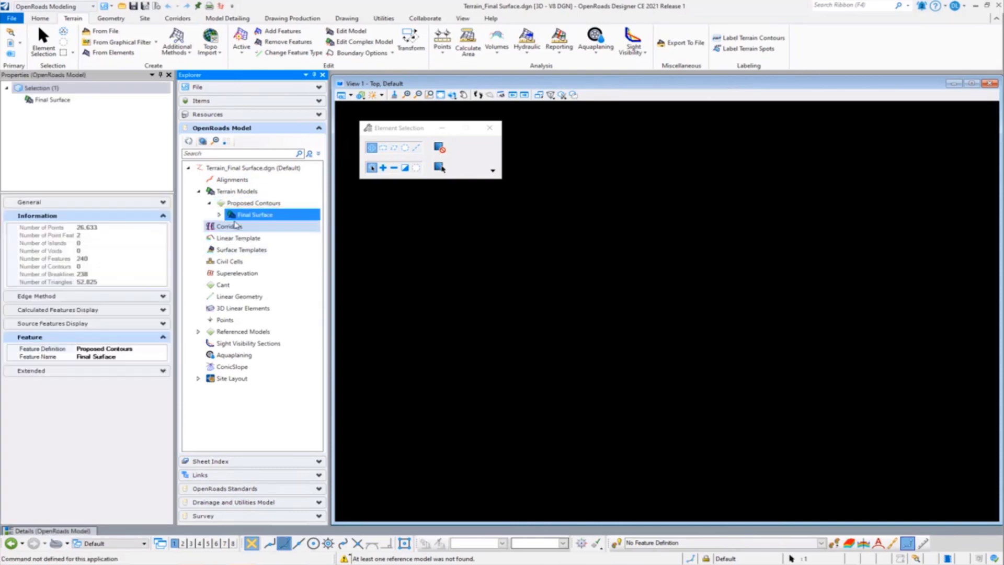
{"action": "left_click", "coordinate": [218, 215]}
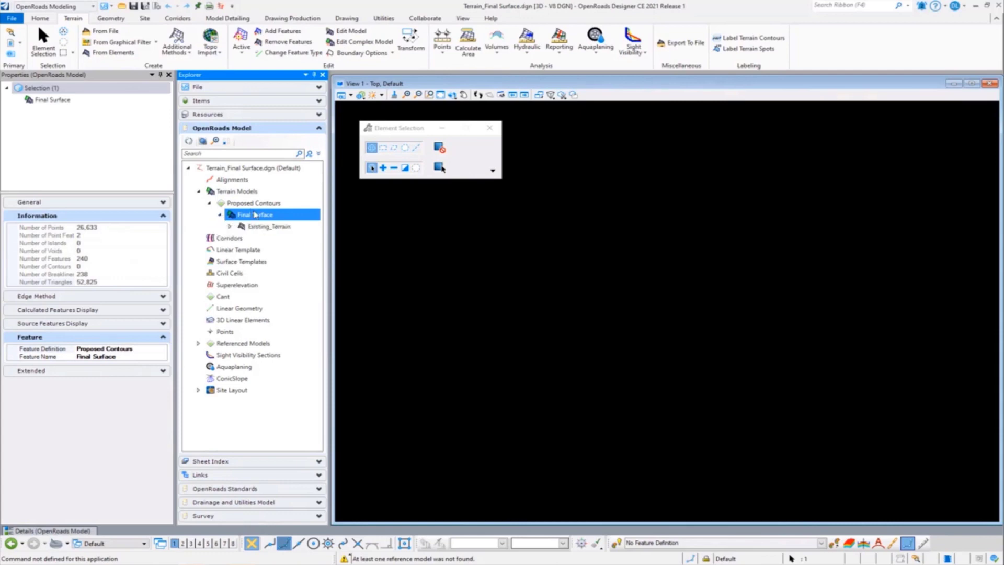
{"action": "right_click", "coordinate": [253, 213]}
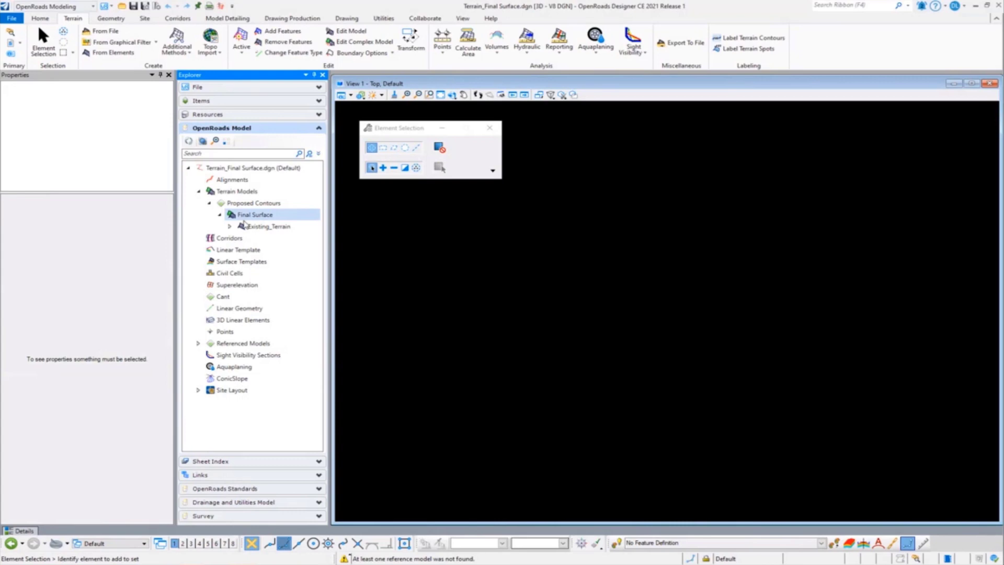
{"action": "left_click", "coordinate": [255, 214]}
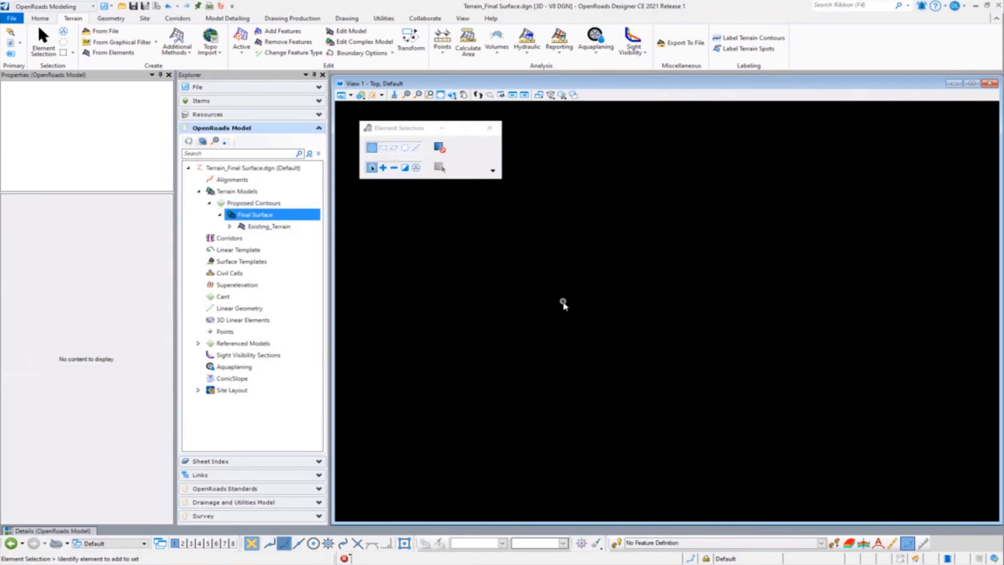
{"action": "mouse_move", "coordinate": [42, 37]}
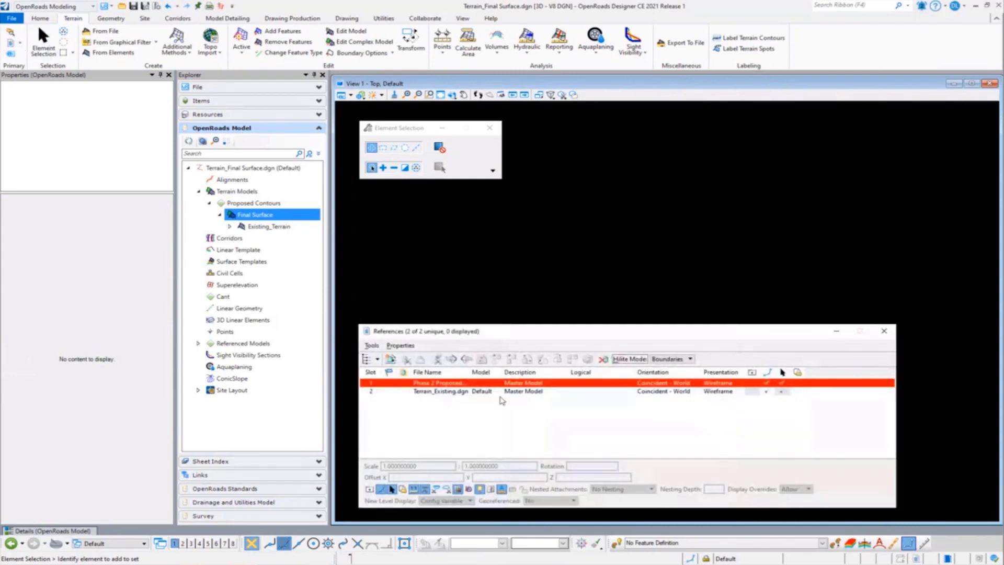
- Detach the Phase 2 proposed reference, keeping Terrain_Existing.dgn, and fit the view to its terrain
{"action": "double_click", "coordinate": [440, 383]}
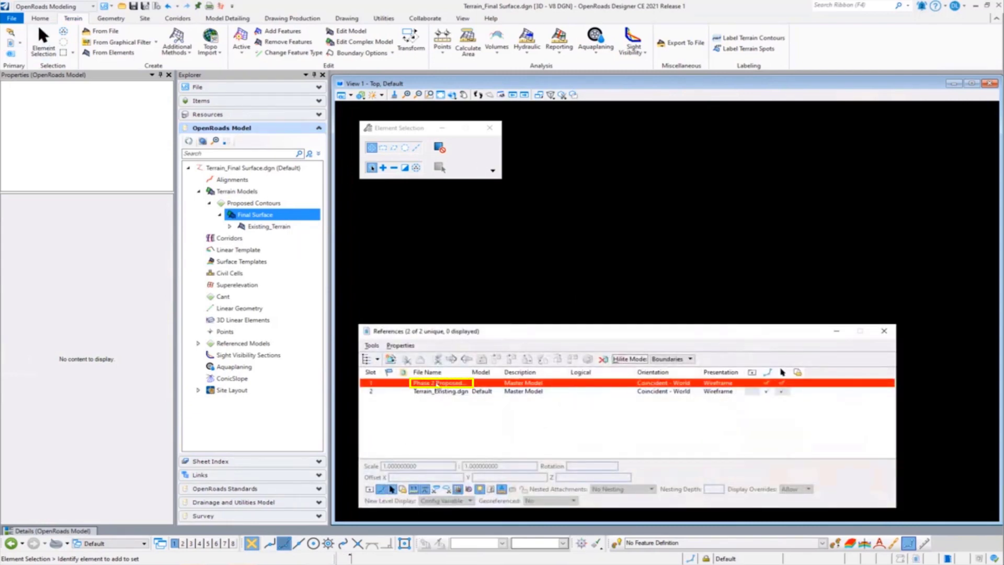
{"action": "left_click", "coordinate": [603, 359]}
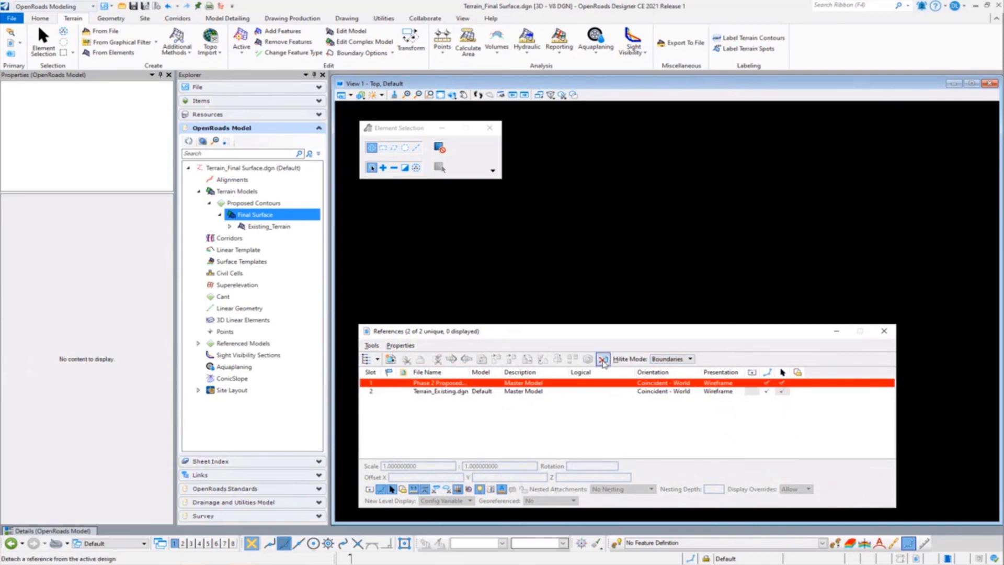
{"action": "left_click", "coordinate": [602, 359]}
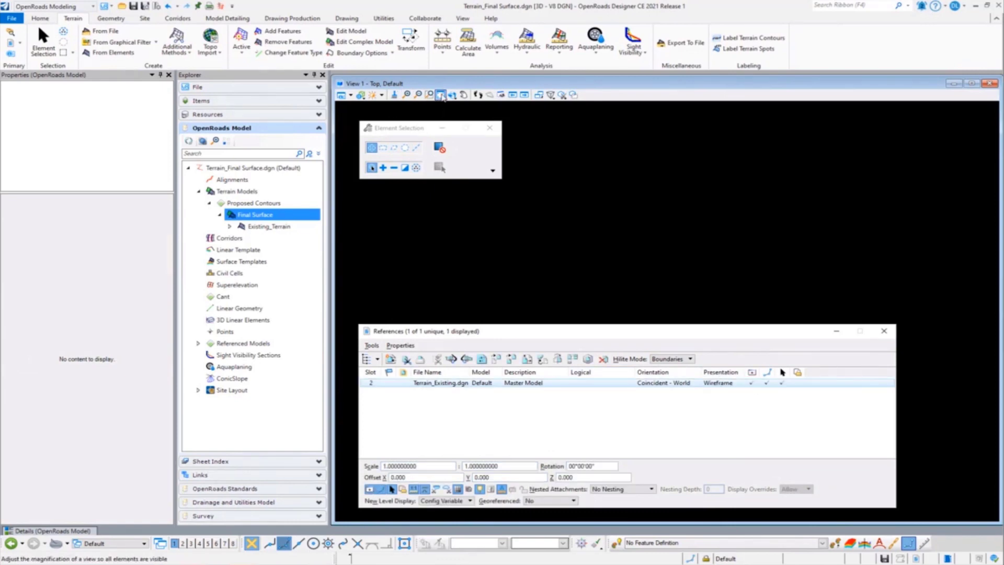
{"action": "left_click", "coordinate": [440, 94]}
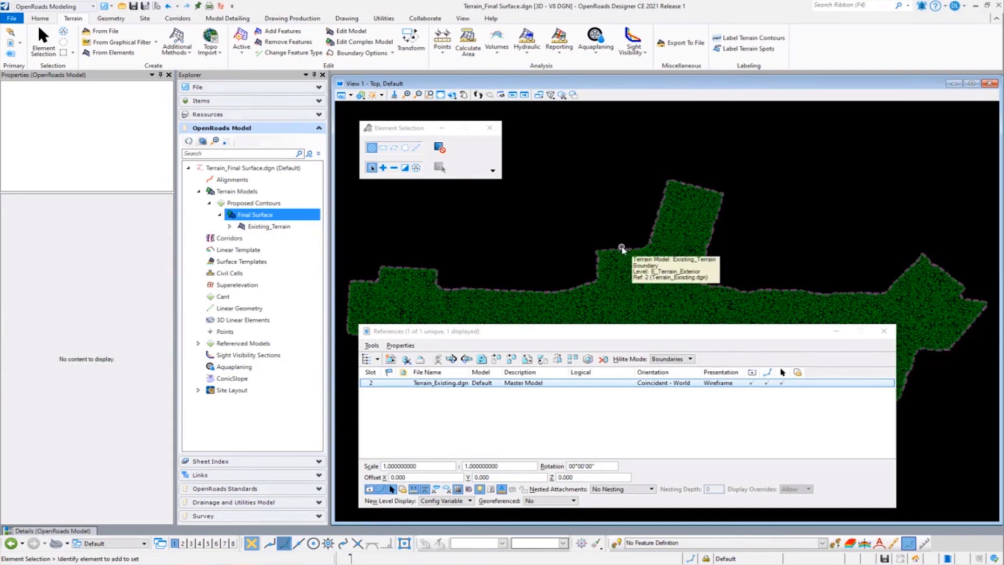
{"action": "mouse_move", "coordinate": [596, 235]}
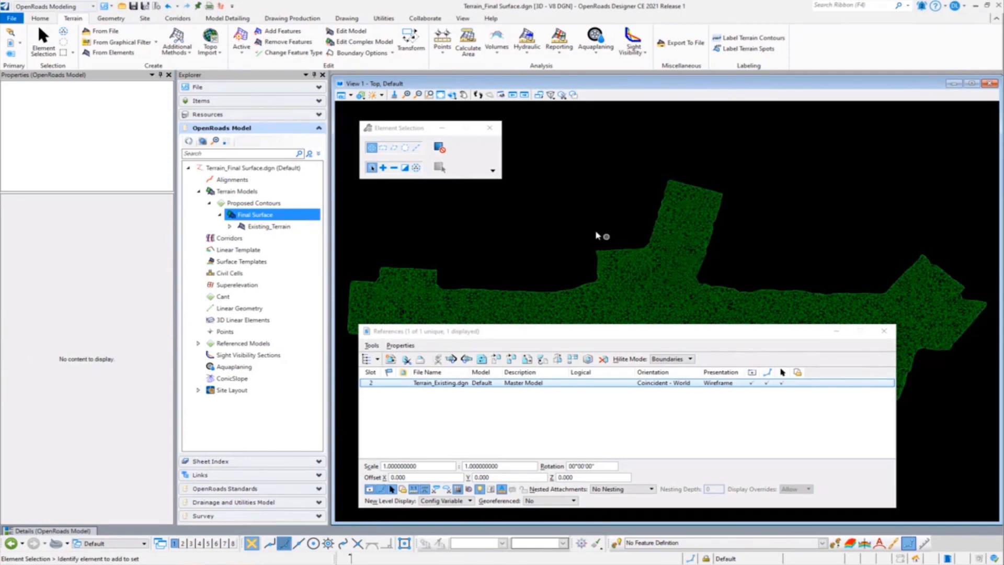
{"action": "mouse_move", "coordinate": [621, 326]}
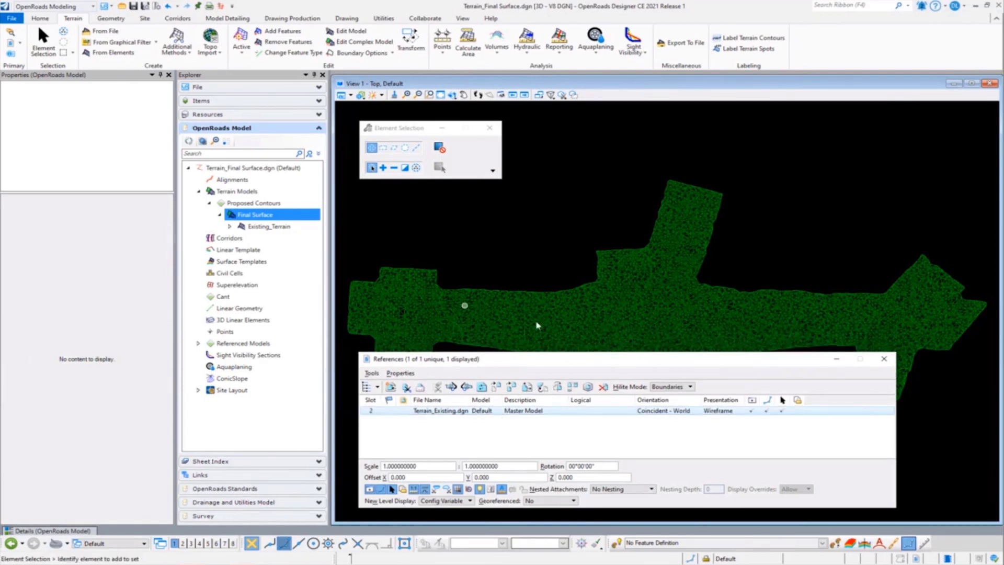
- Attach Terrain_Proposed-Phase2.dgn as a reference and accept the default attachment properties
{"action": "left_click", "coordinate": [389, 386]}
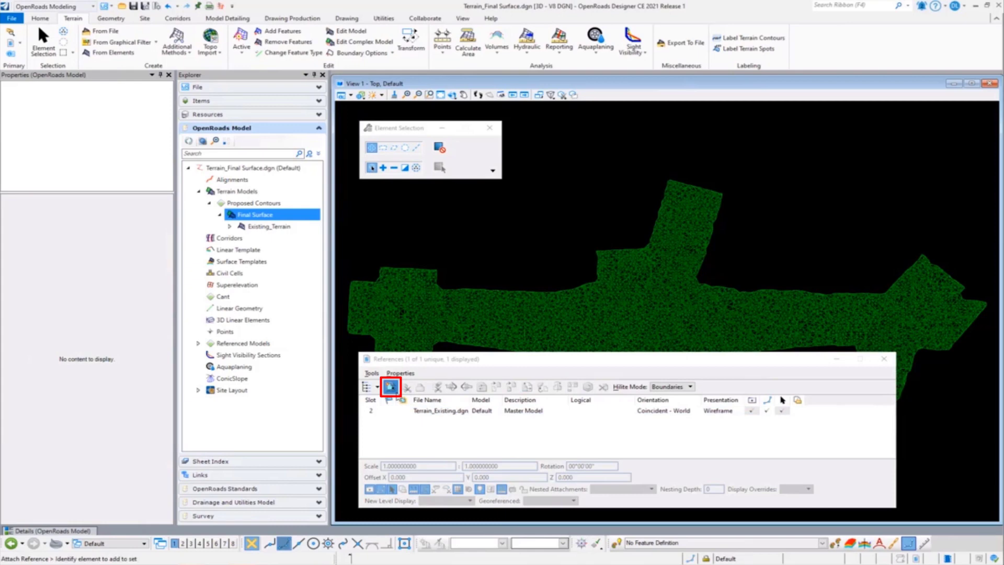
{"action": "left_click", "coordinate": [390, 386]}
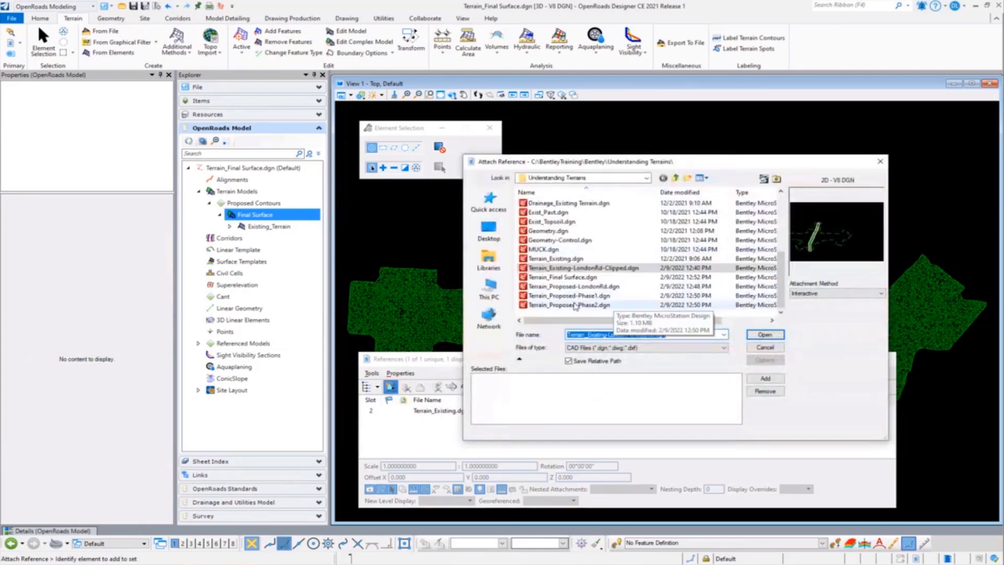
{"action": "left_click", "coordinate": [570, 304]}
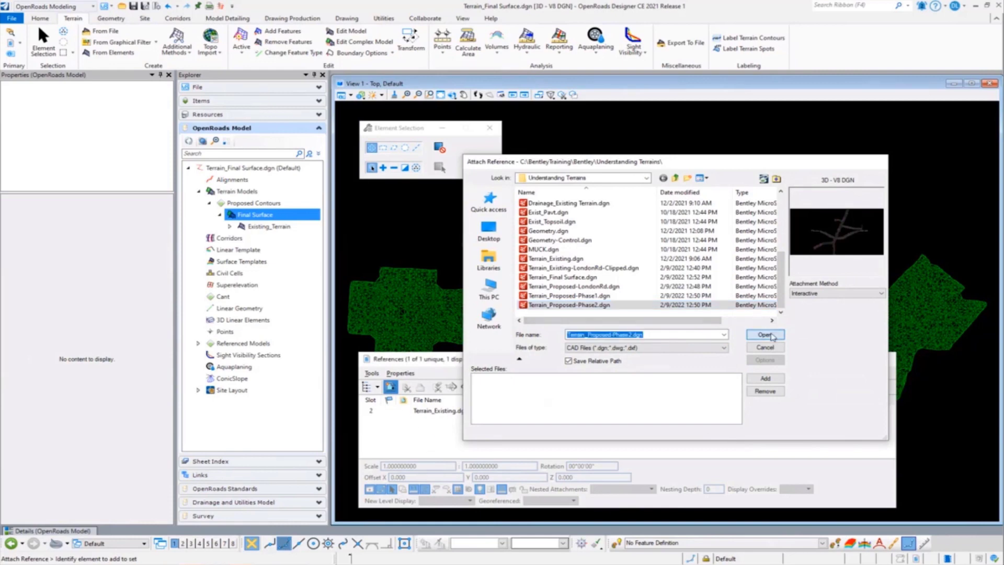
{"action": "left_click", "coordinate": [763, 334]}
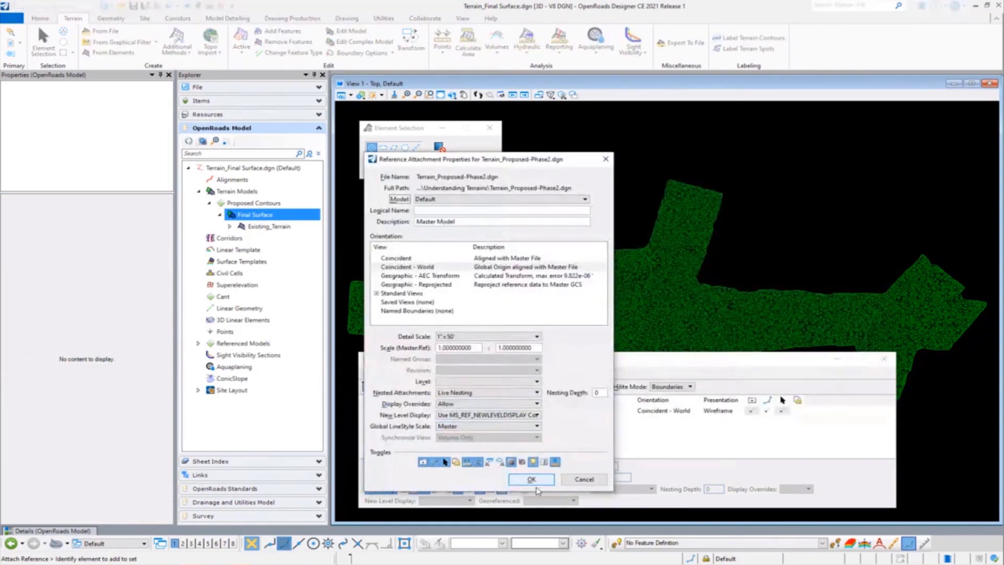
{"action": "left_click", "coordinate": [531, 479]}
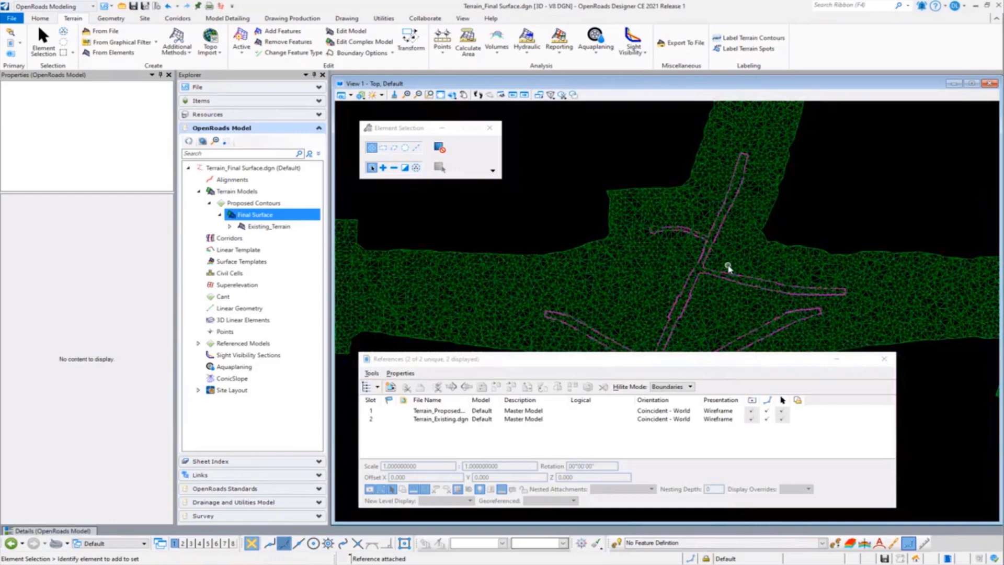
{"action": "mouse_move", "coordinate": [569, 254]}
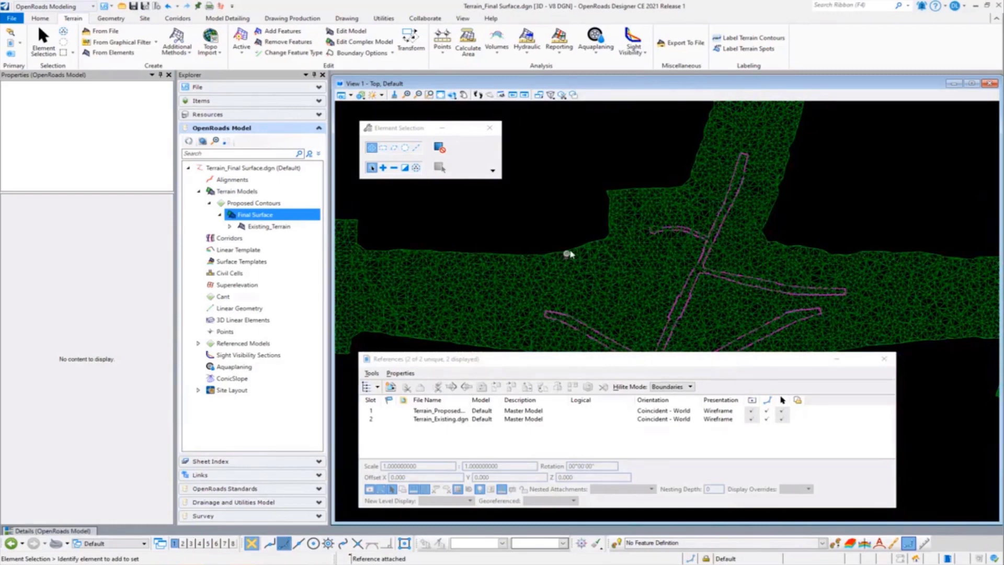
{"action": "left_click", "coordinate": [467, 250]}
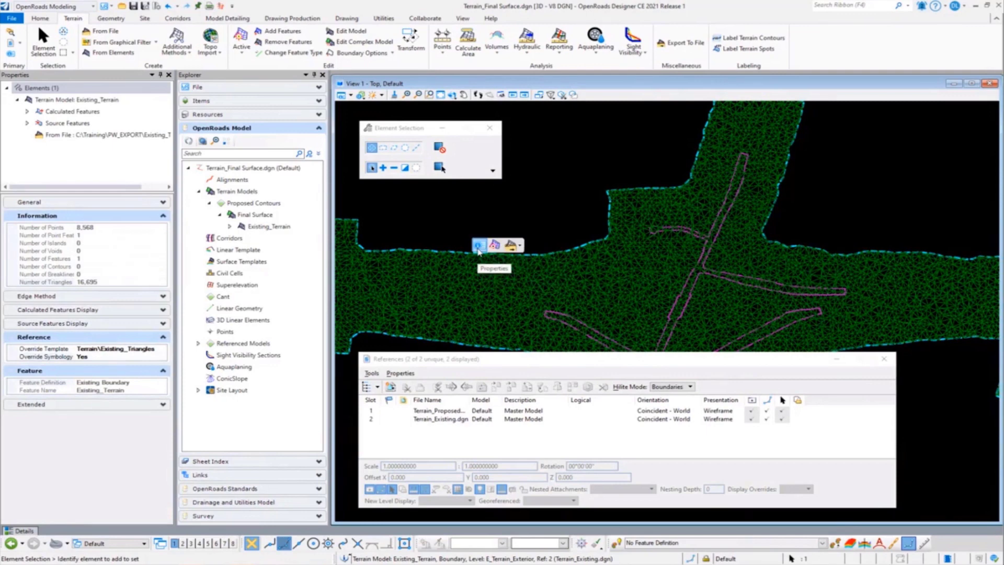
{"action": "left_click", "coordinate": [479, 244]}
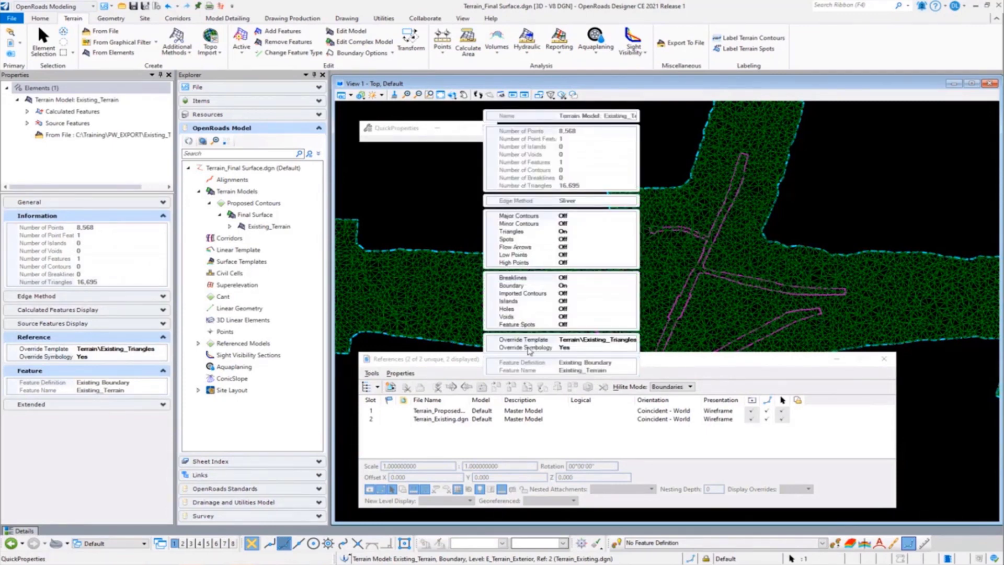
{"action": "mouse_move", "coordinate": [589, 344]}
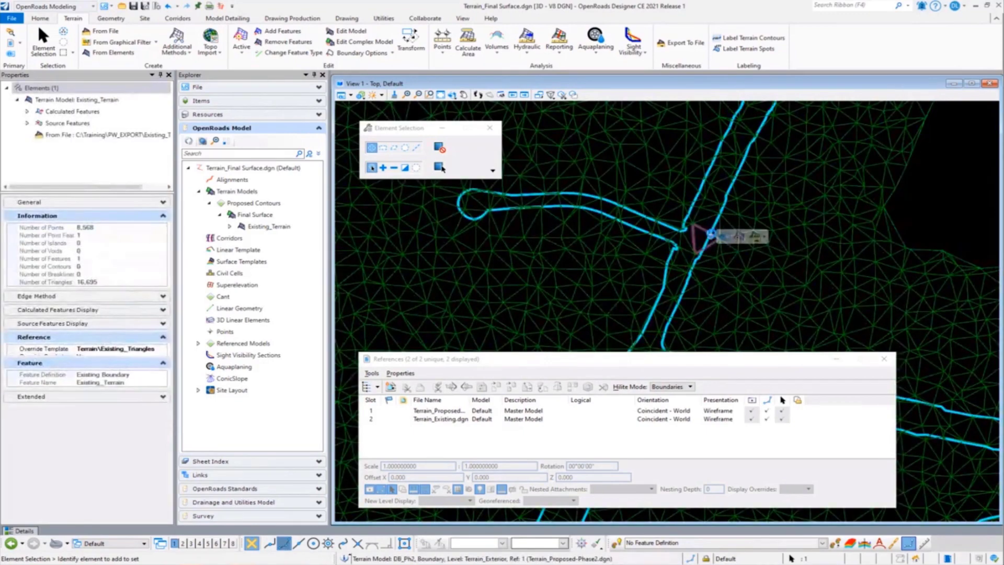
{"action": "left_click", "coordinate": [700, 240]}
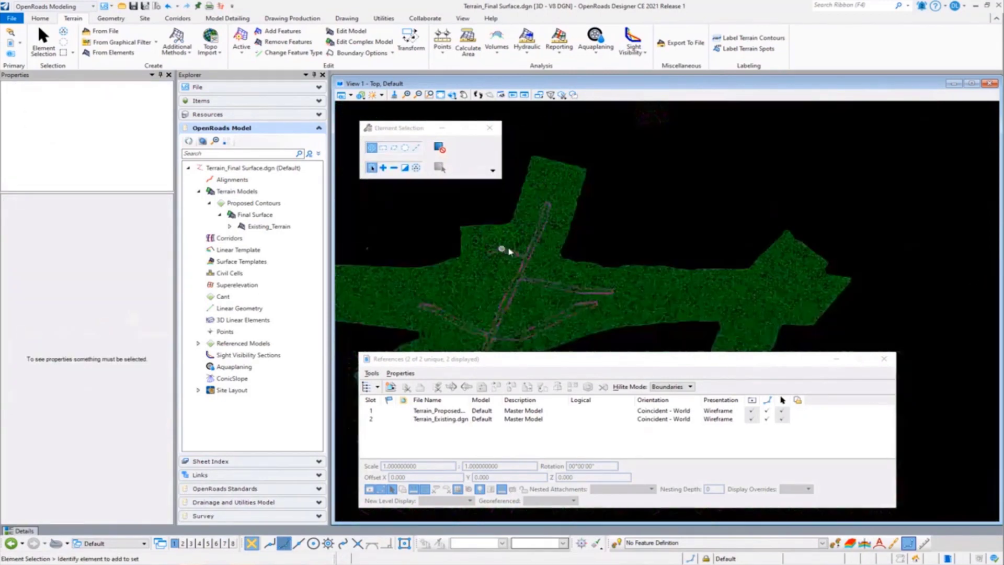
{"action": "left_click", "coordinate": [176, 40]}
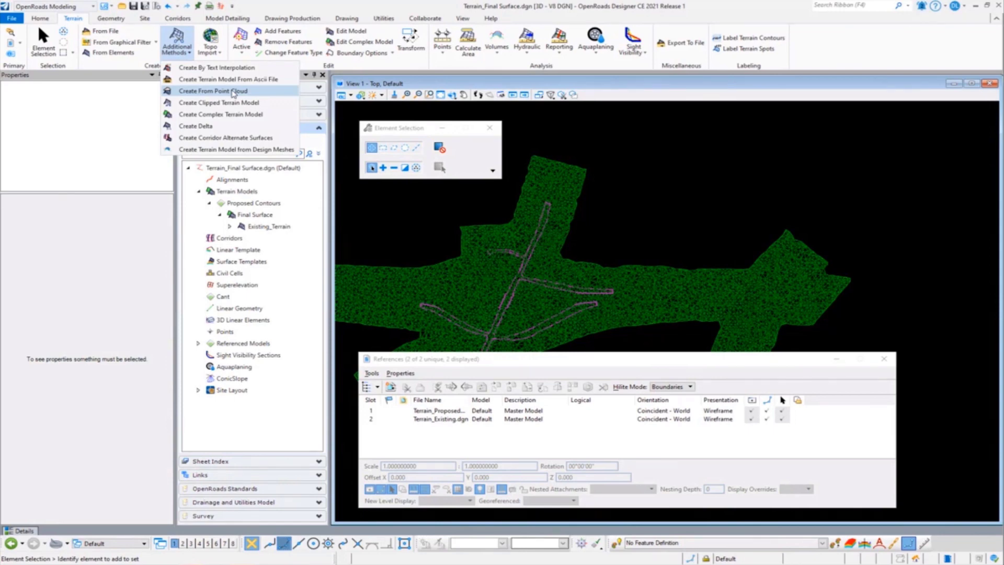
{"action": "mouse_move", "coordinate": [221, 103]}
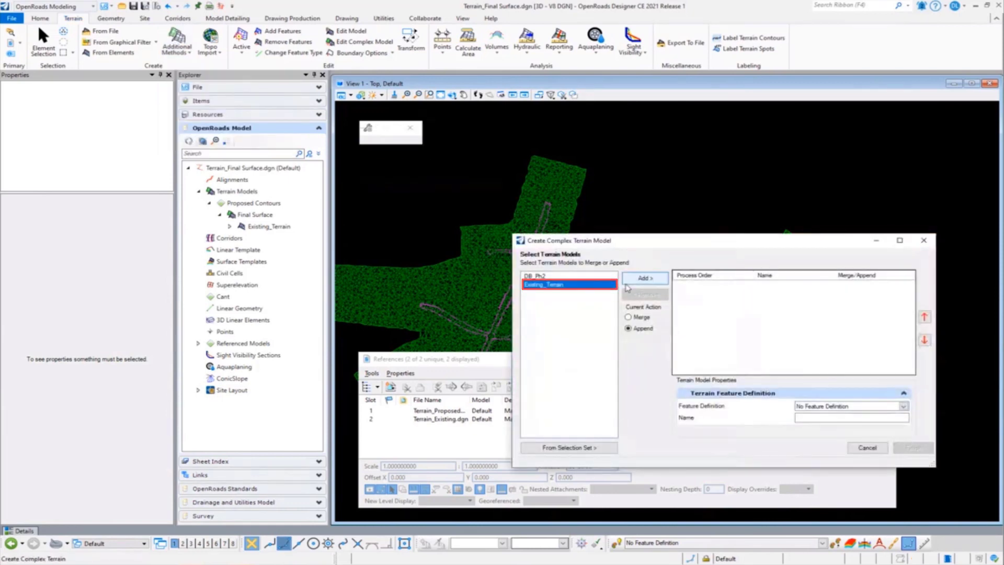
- Add Existing_Terrain as the primary terrain and DB_Ph2 as the terrain to merge
{"action": "left_click", "coordinate": [644, 278]}
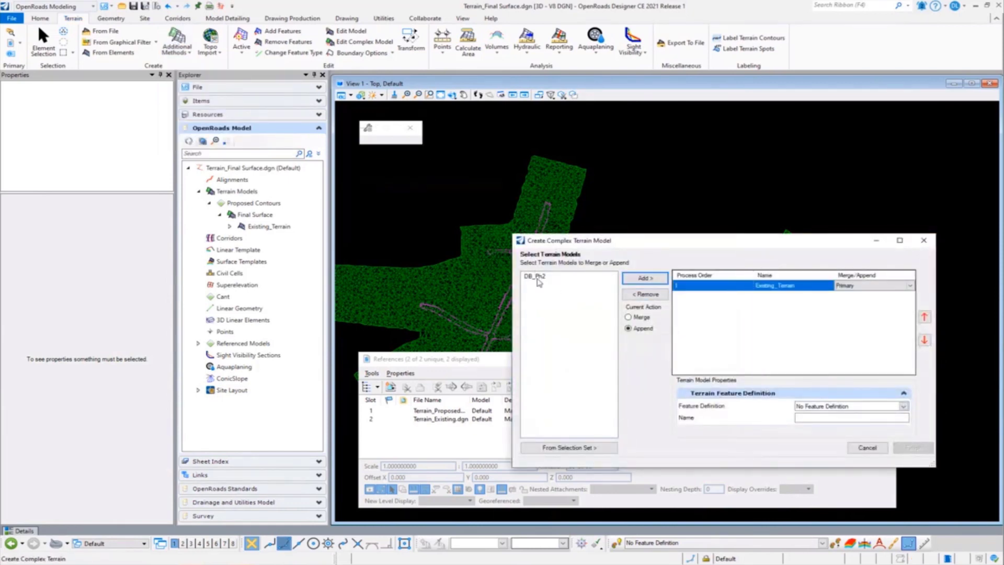
{"action": "left_click", "coordinate": [567, 276]}
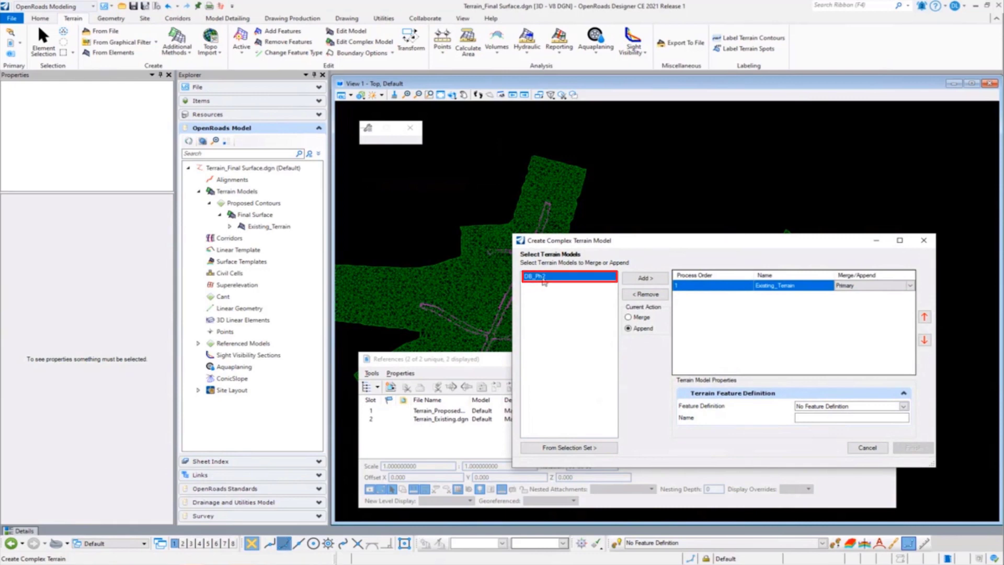
{"action": "left_click", "coordinate": [629, 315]}
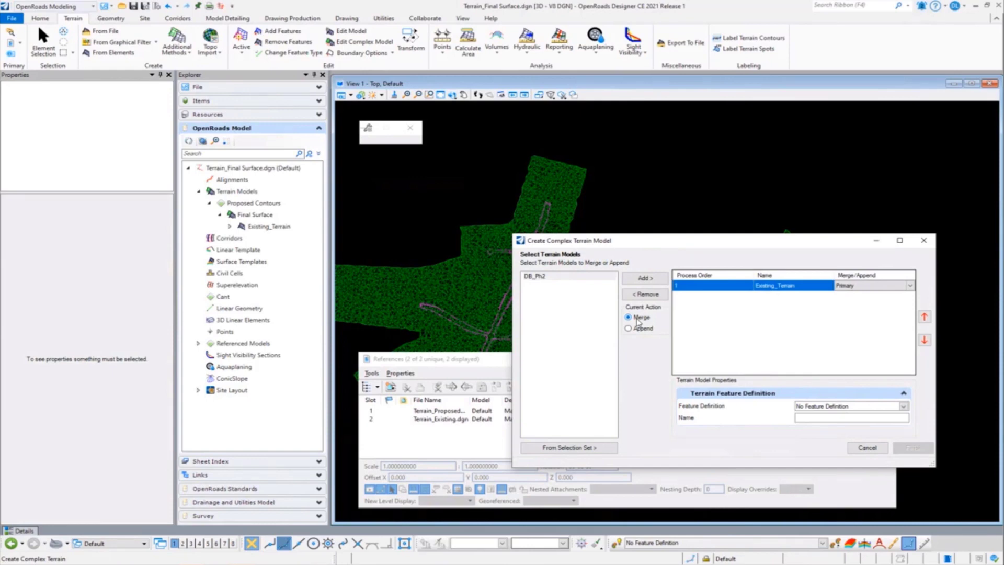
{"action": "mouse_move", "coordinate": [439, 314]}
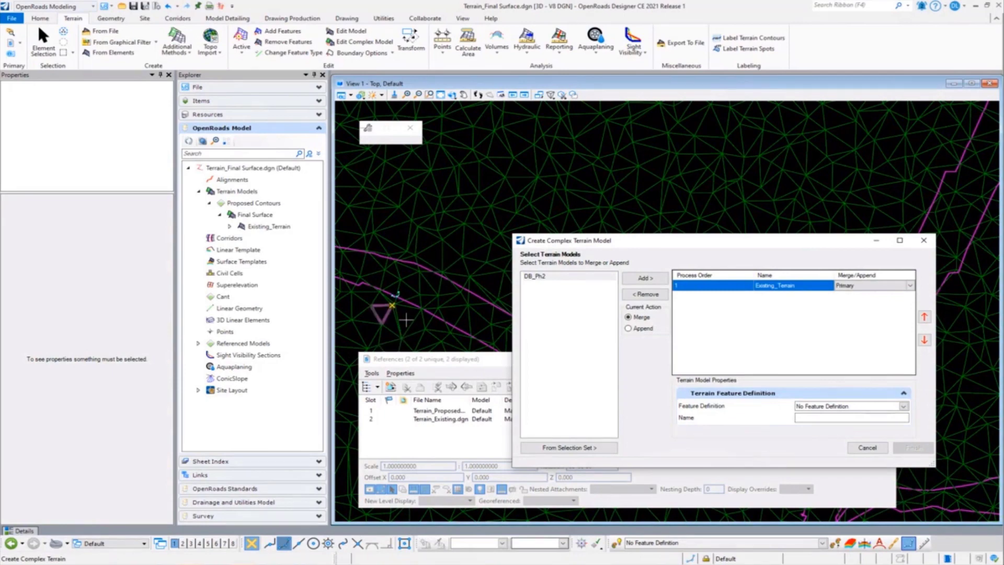
{"action": "mouse_move", "coordinate": [421, 219]}
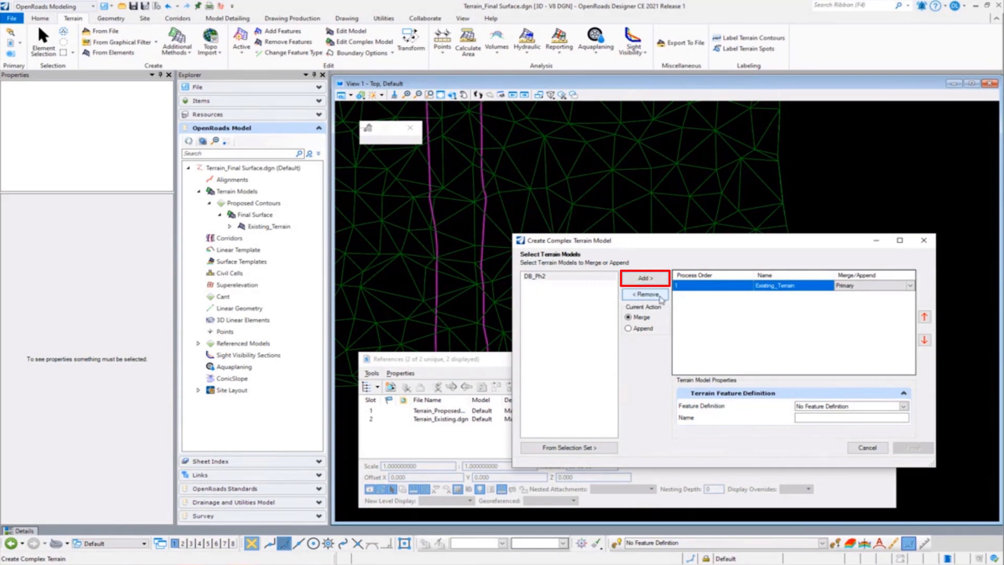
{"action": "left_click", "coordinate": [644, 278]}
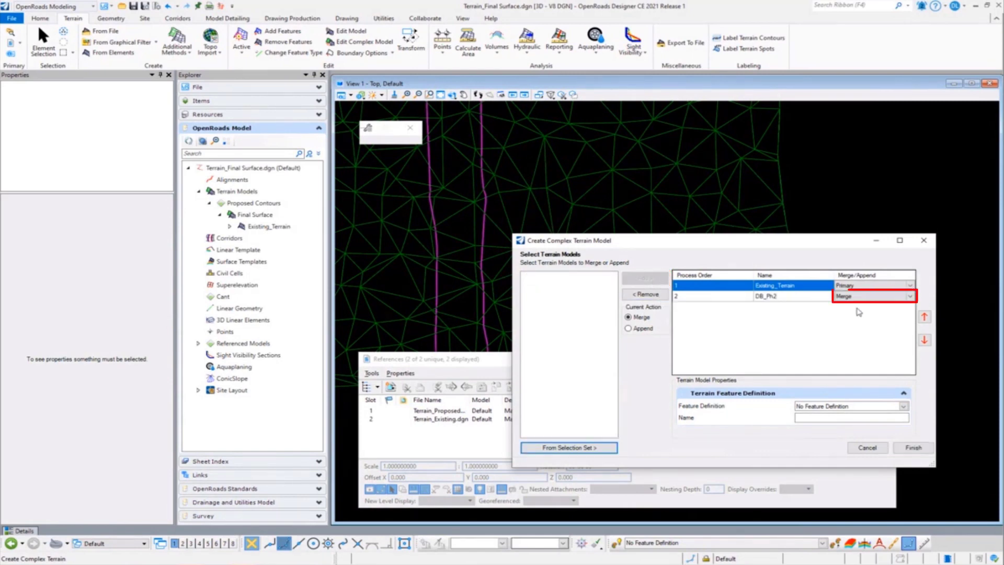
- Choose the Proposed Contours feature definition and finish building the Final Surface terrain
{"action": "left_click", "coordinate": [902, 406]}
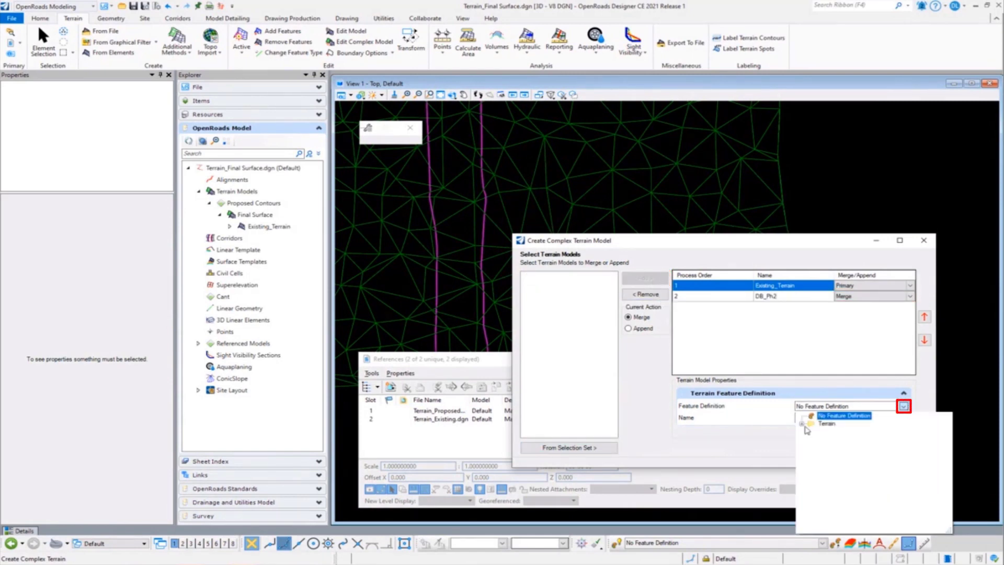
{"action": "left_click", "coordinate": [804, 430]}
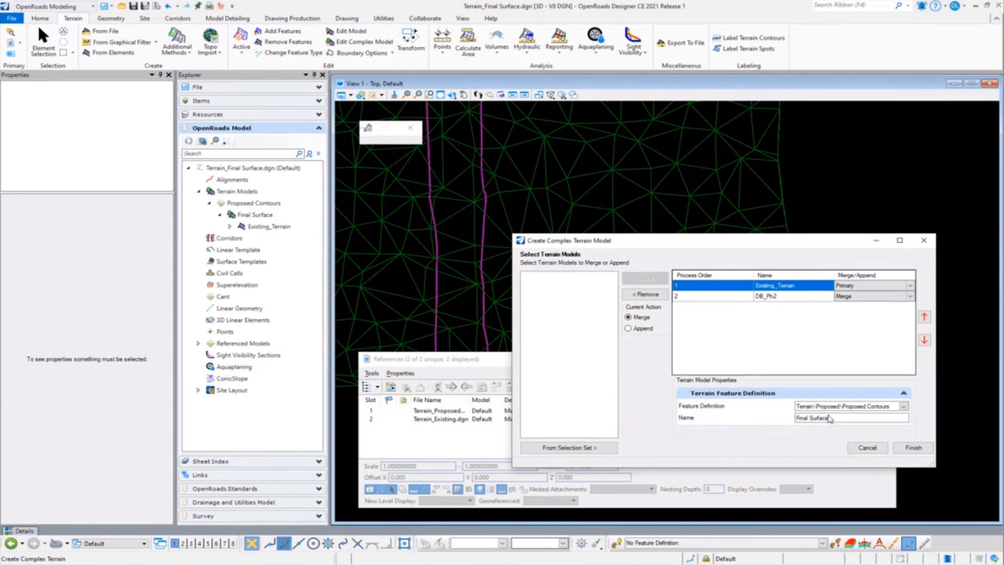
{"action": "left_click", "coordinate": [912, 447]}
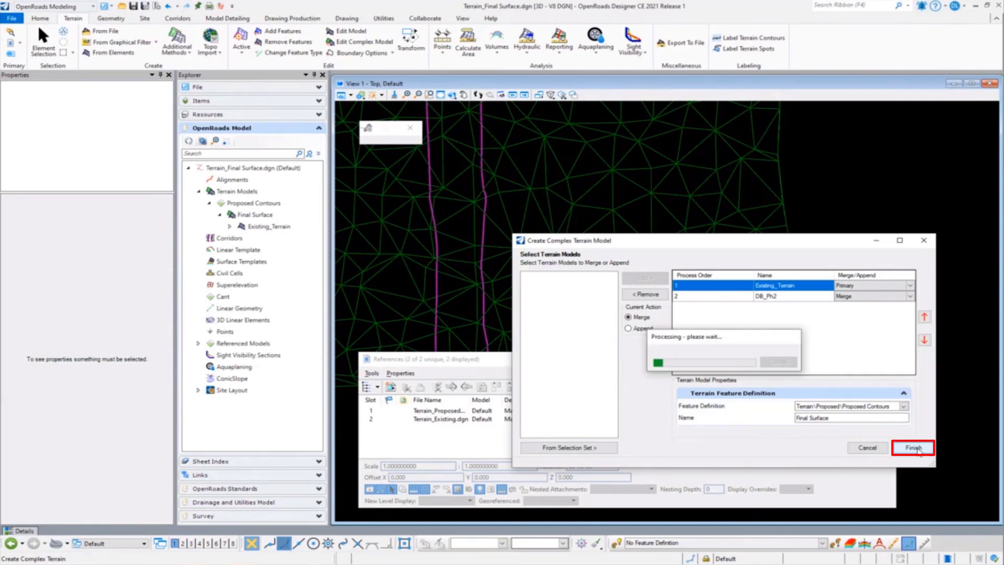
{"action": "left_click", "coordinate": [912, 447]}
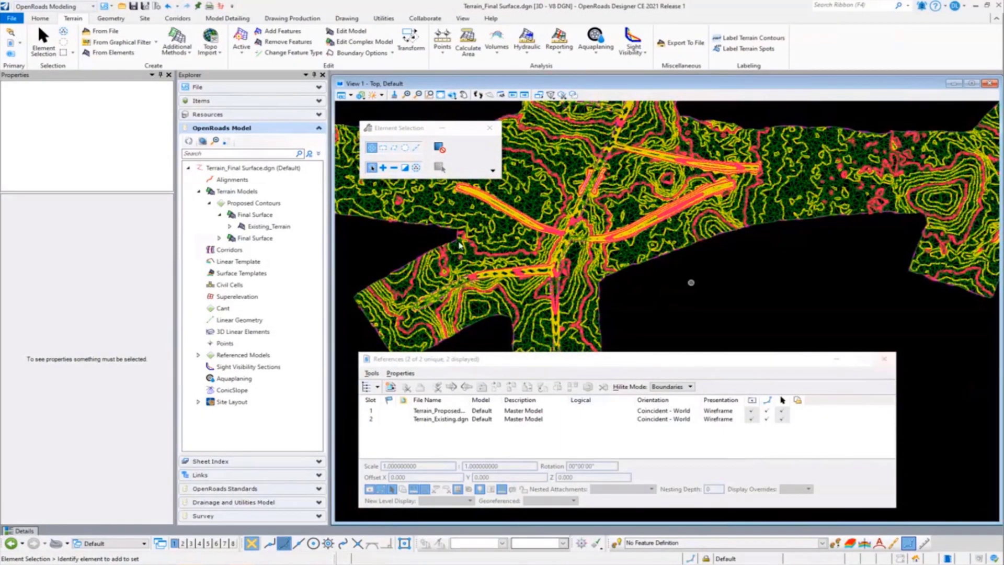
- Expand the new Final Surface terrain node to show Existing_Terrain and DB_Ph2 beneath it
{"action": "left_click", "coordinate": [254, 237]}
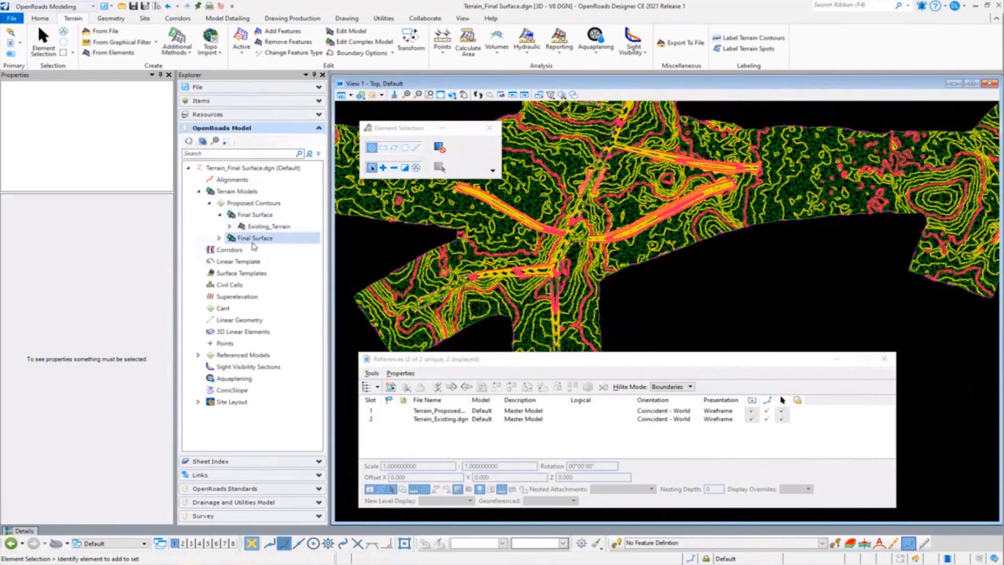
{"action": "left_click", "coordinate": [218, 237]}
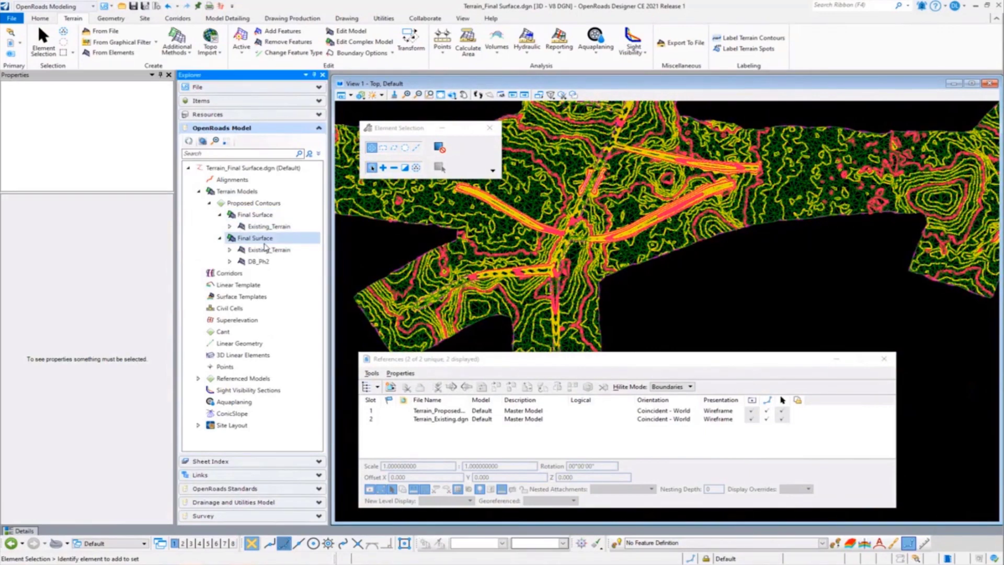
{"action": "right_click", "coordinate": [255, 238]}
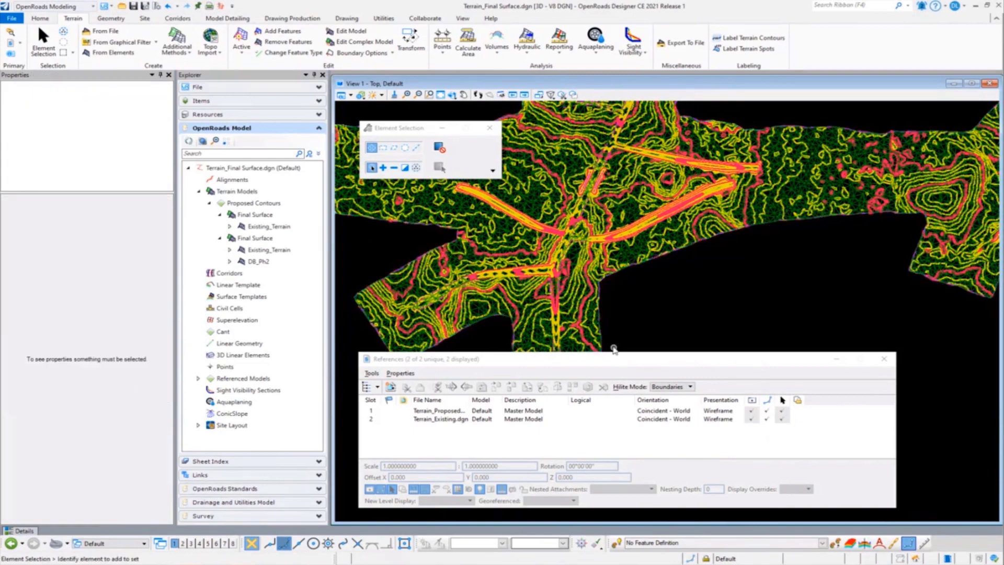
{"action": "mouse_move", "coordinate": [664, 332]}
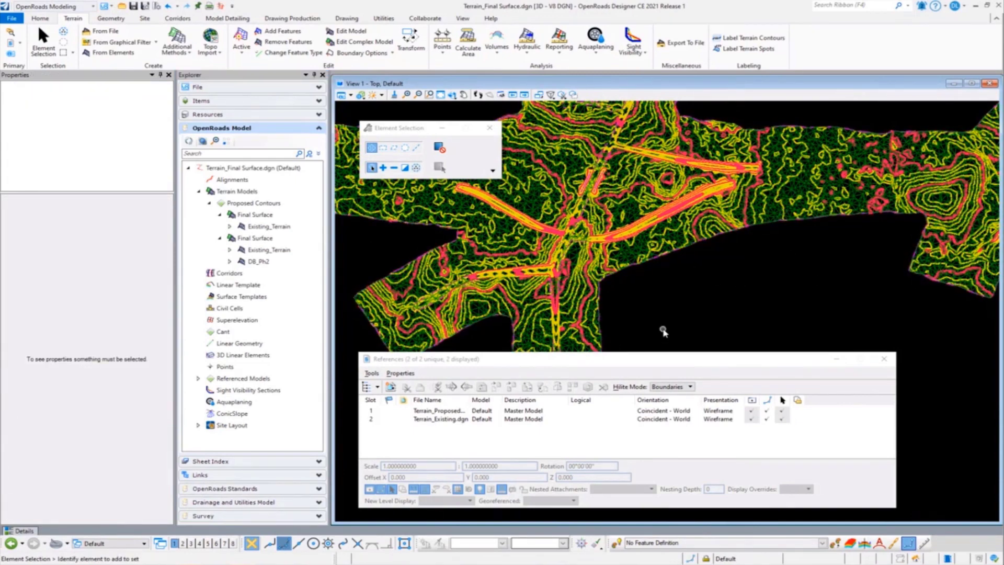
{"action": "mouse_move", "coordinate": [871, 361]}
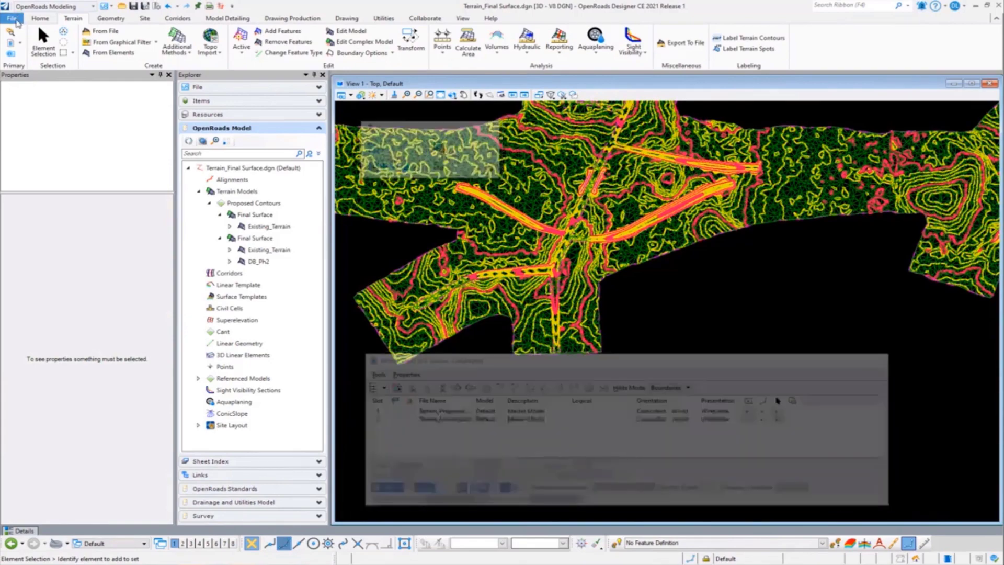
- Start a new untitled Batch Process job from the File Tools utilities
{"action": "left_click", "coordinate": [11, 18]}
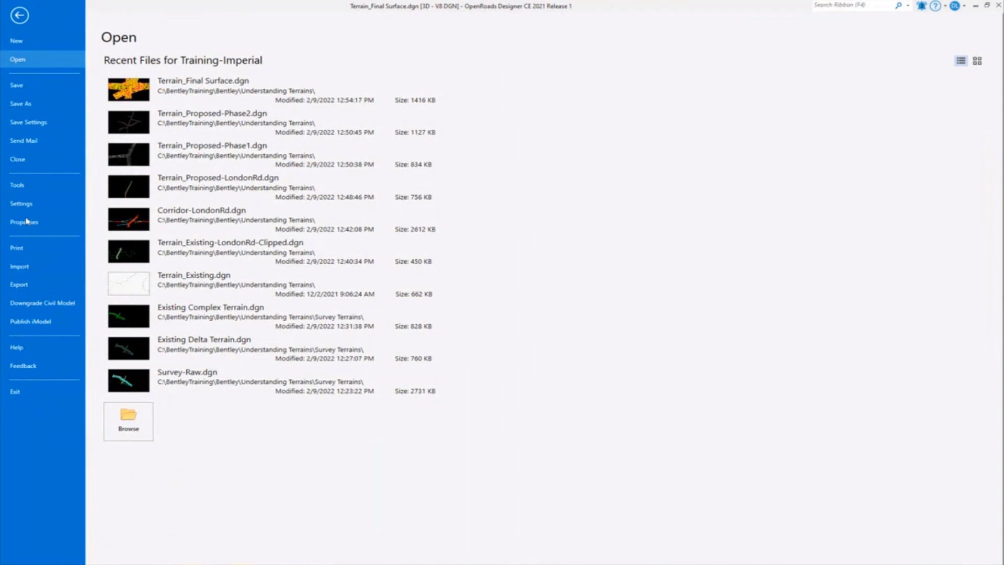
{"action": "mouse_move", "coordinate": [16, 185]}
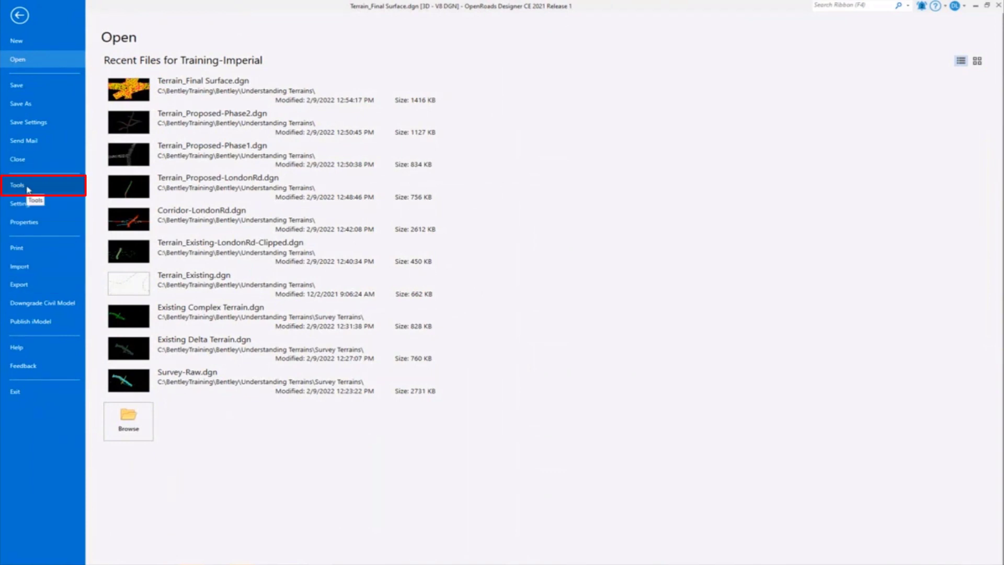
{"action": "left_click", "coordinate": [18, 185]}
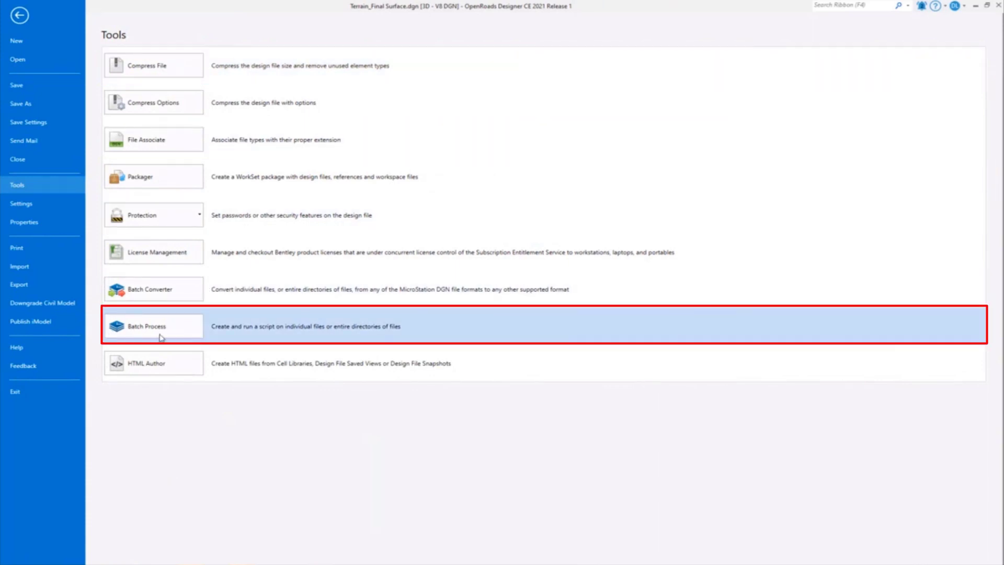
{"action": "left_click", "coordinate": [145, 326]}
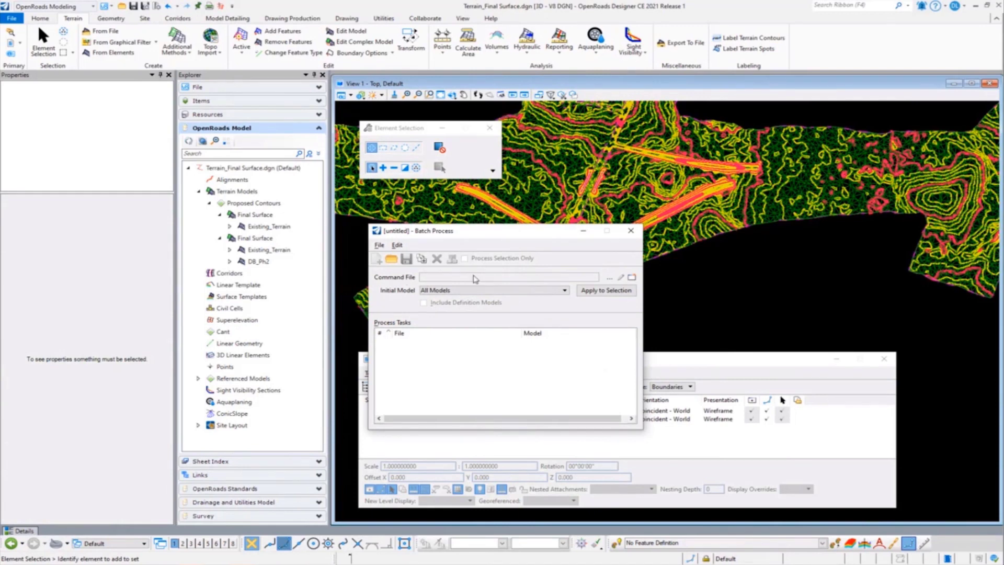
{"action": "mouse_move", "coordinate": [453, 354]}
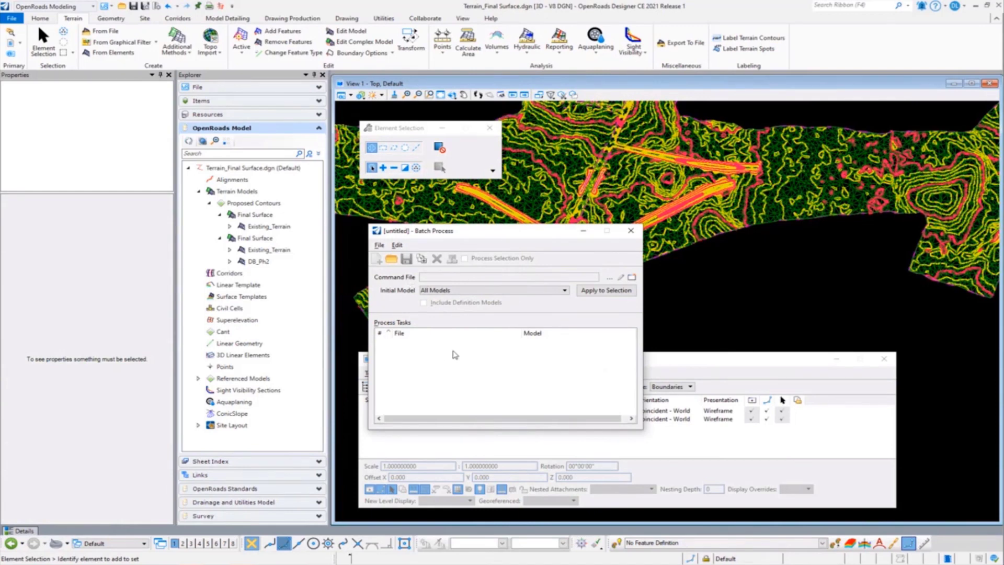
{"action": "mouse_move", "coordinate": [454, 351]}
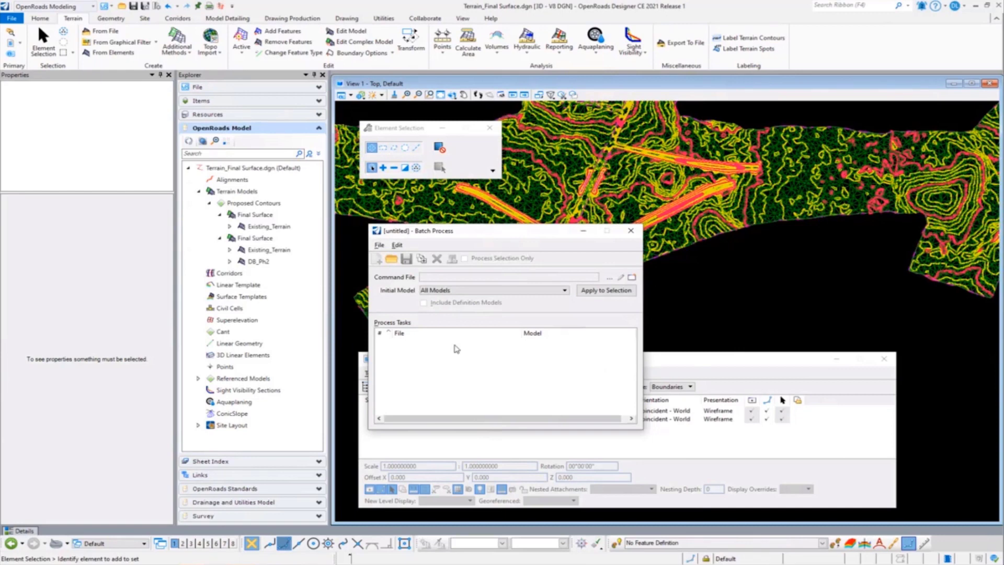
{"action": "mouse_move", "coordinate": [420, 258]}
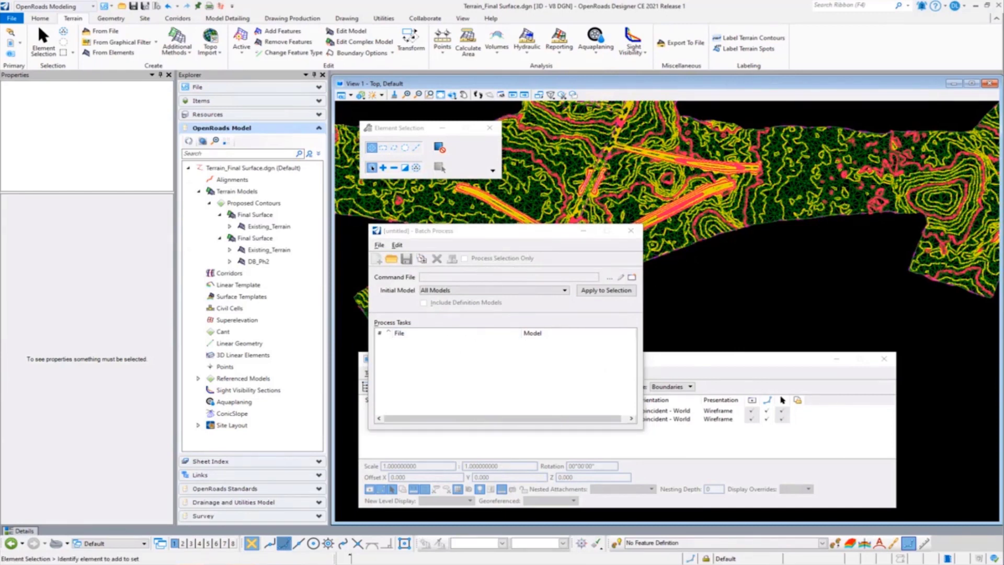
- Browse to Bentley\Understanding Terrains and add Terrain_Existing.dgn to the task list
{"action": "left_click", "coordinate": [609, 276]}
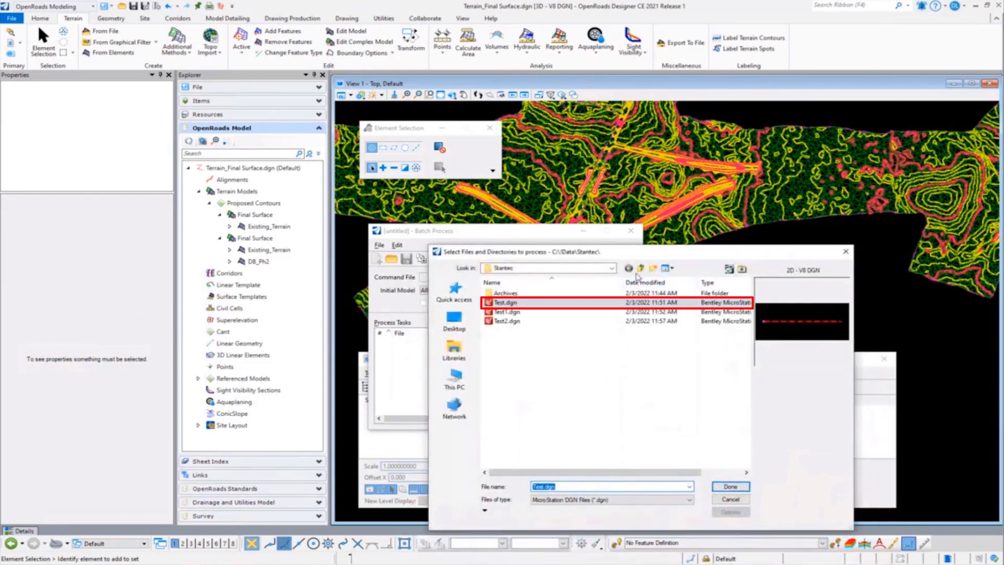
{"action": "left_click", "coordinate": [641, 268]}
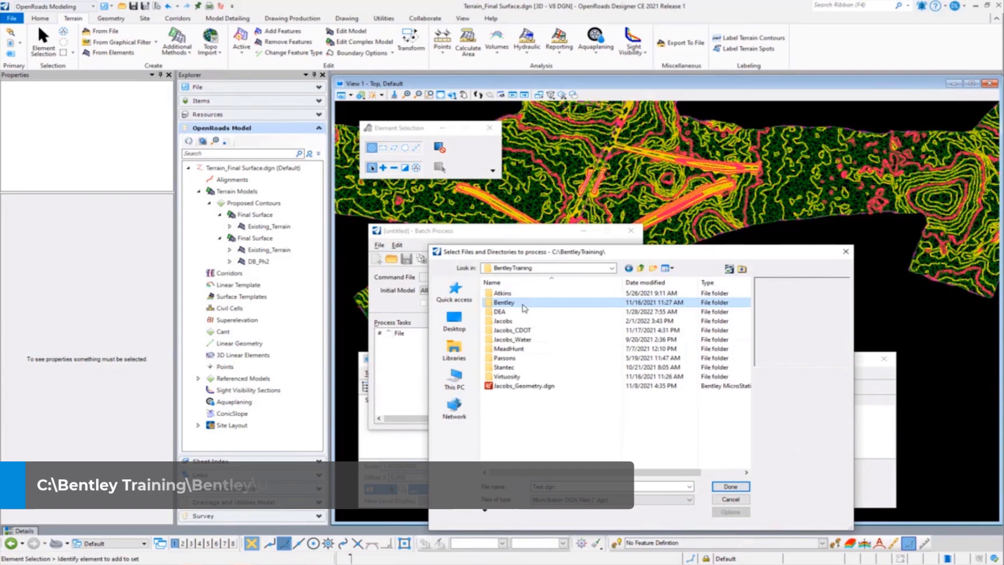
{"action": "double_click", "coordinate": [504, 302]}
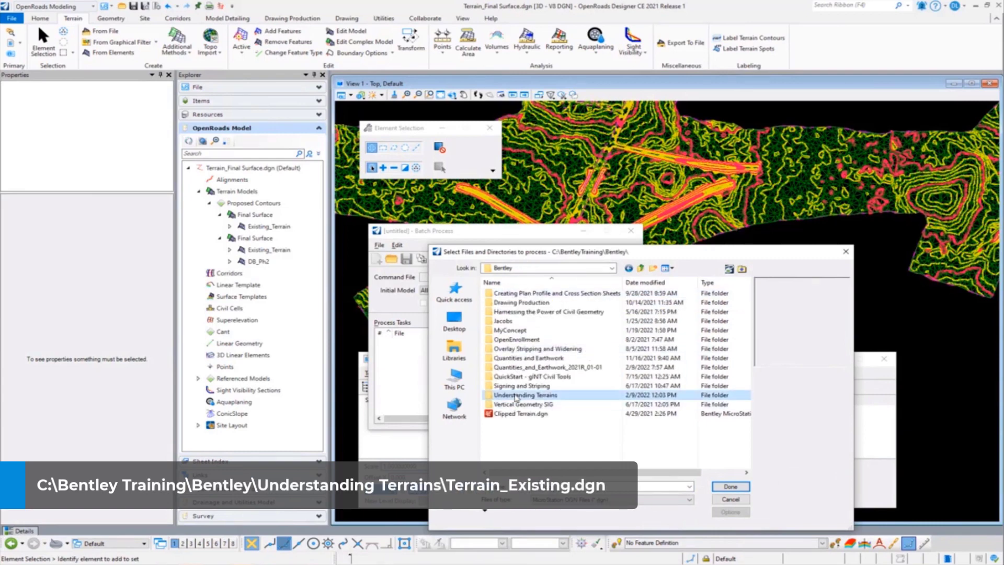
{"action": "double_click", "coordinate": [532, 395]}
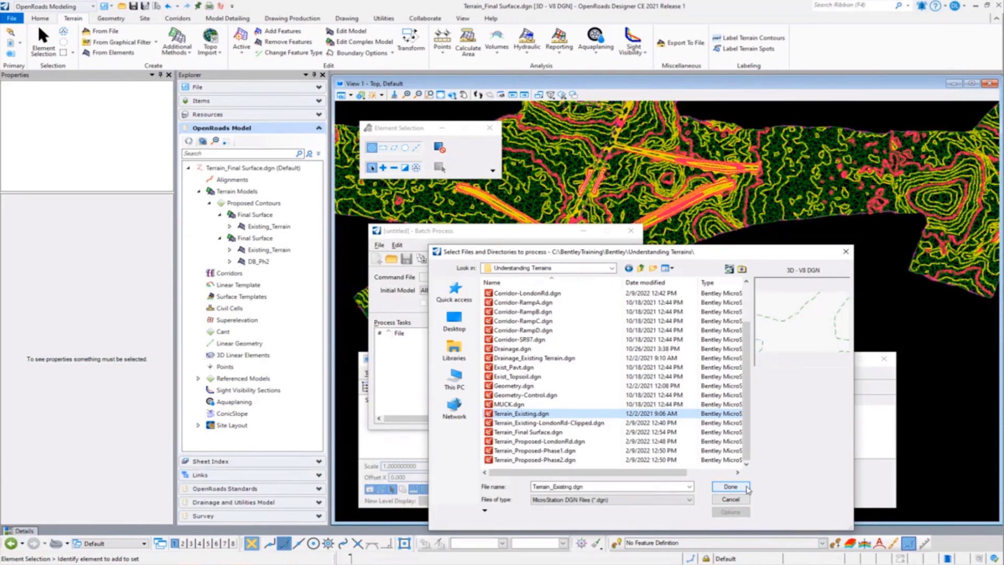
{"action": "left_click", "coordinate": [729, 486]}
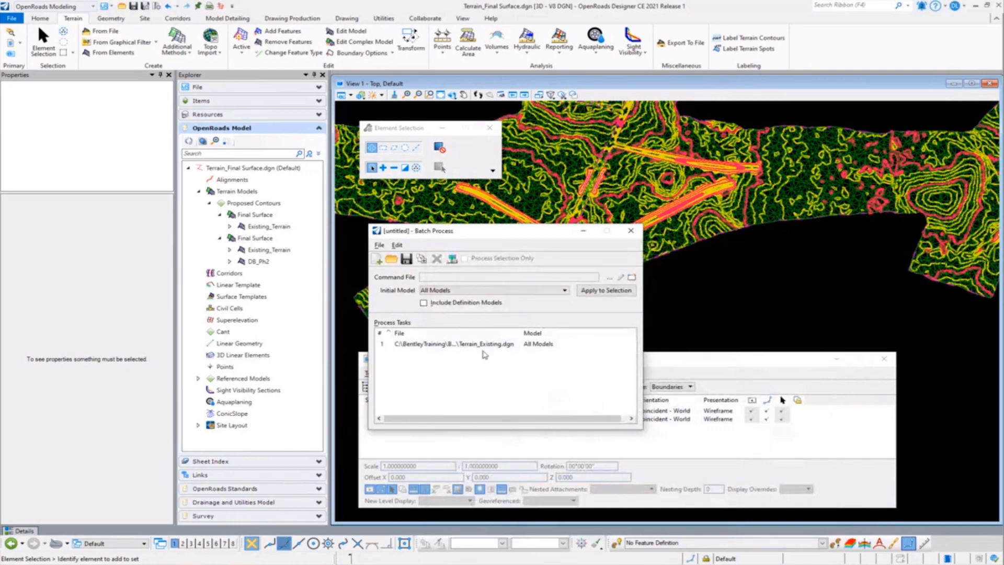
- Add Terrain_Existing-LondonRd-Clipped.dgn and Terrain_Proposed-LondonRd.dgn to the task list
{"action": "left_click", "coordinate": [422, 259]}
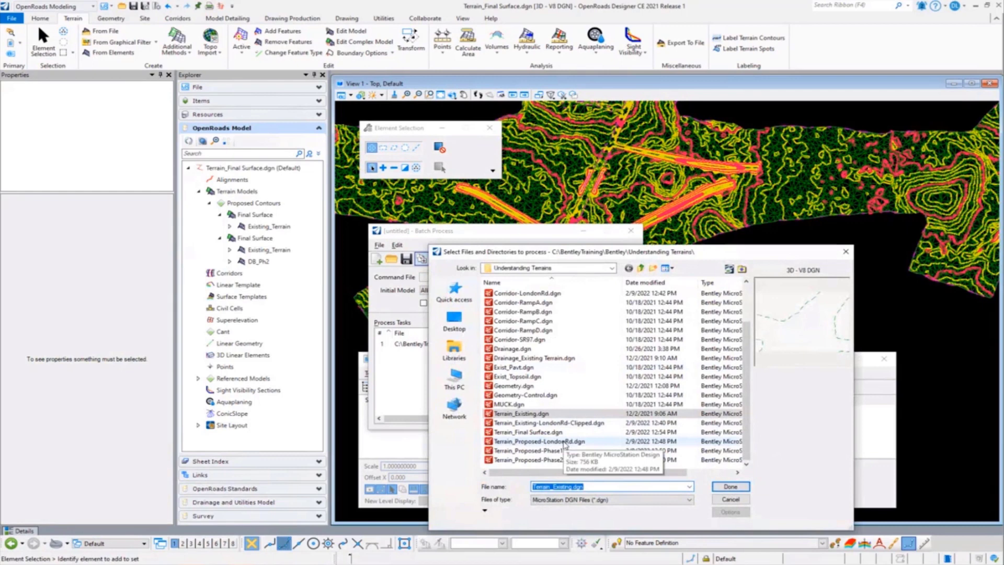
{"action": "left_click", "coordinate": [549, 422]}
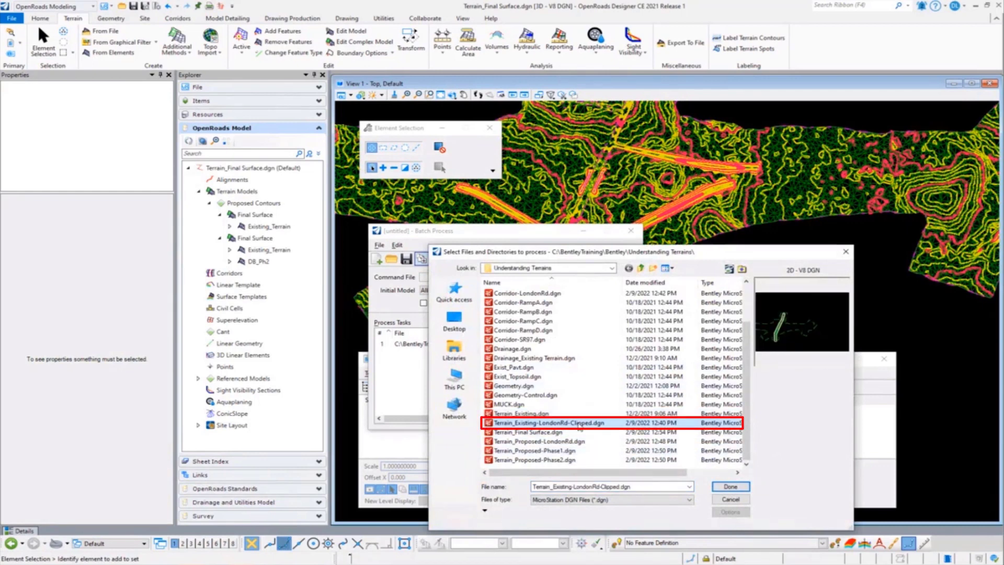
{"action": "left_click", "coordinate": [537, 442]}
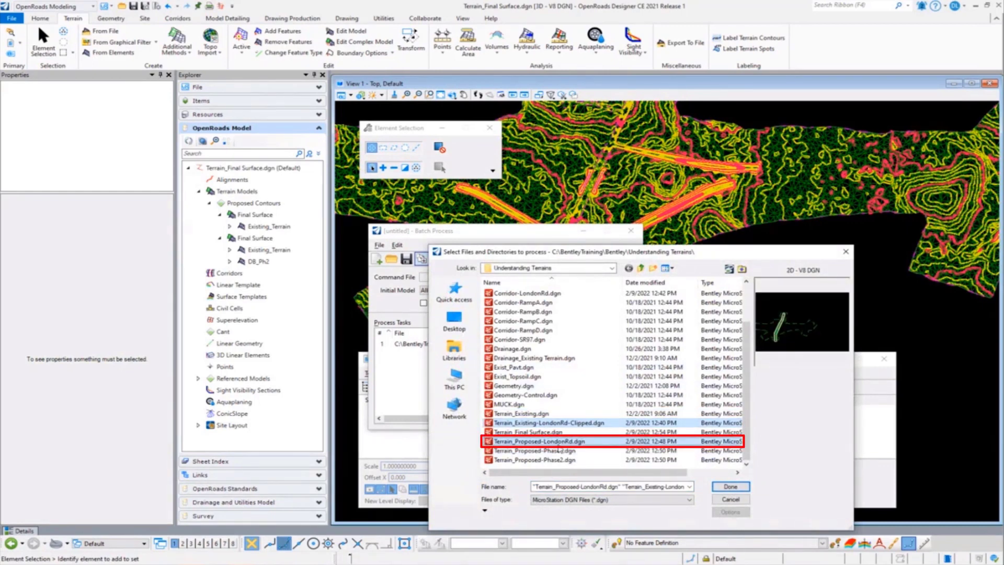
{"action": "left_click", "coordinate": [728, 486]}
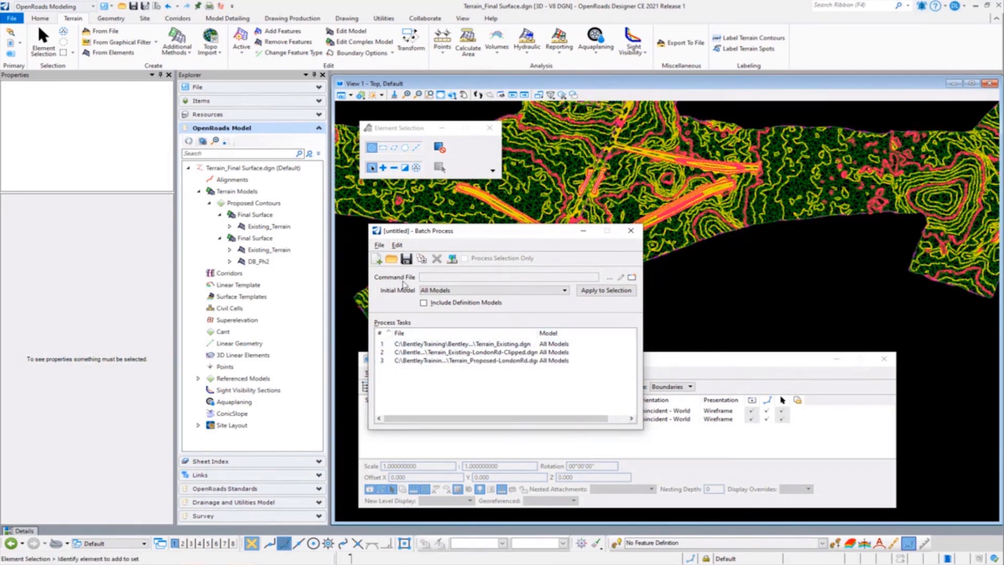
{"action": "mouse_move", "coordinate": [425, 315]}
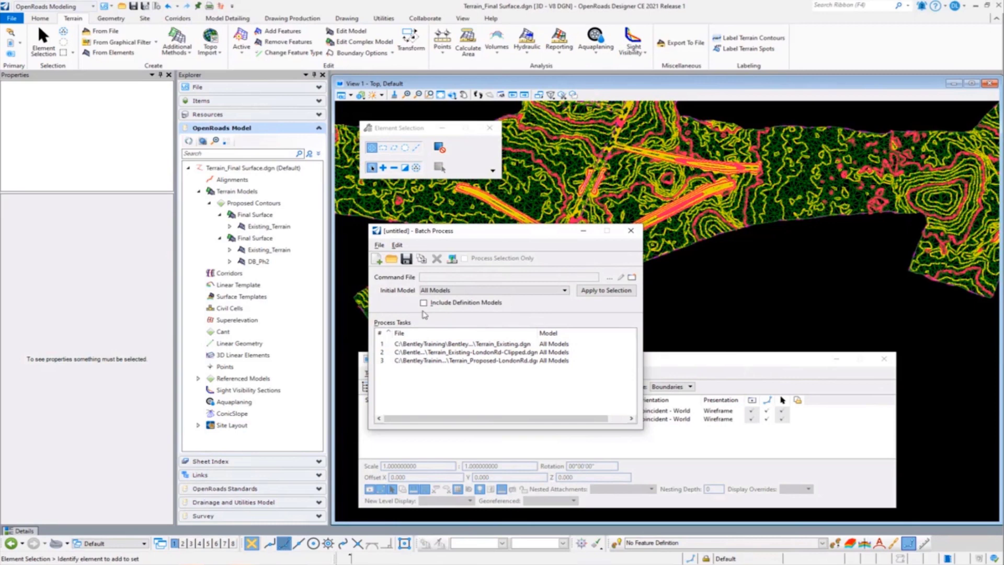
{"action": "mouse_move", "coordinate": [497, 395]}
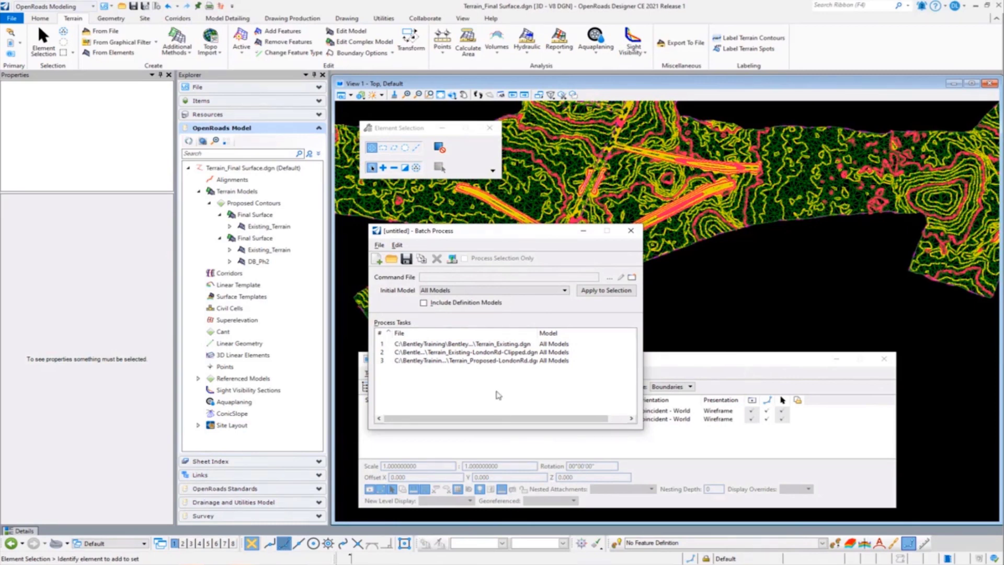
{"action": "mouse_move", "coordinate": [496, 279]}
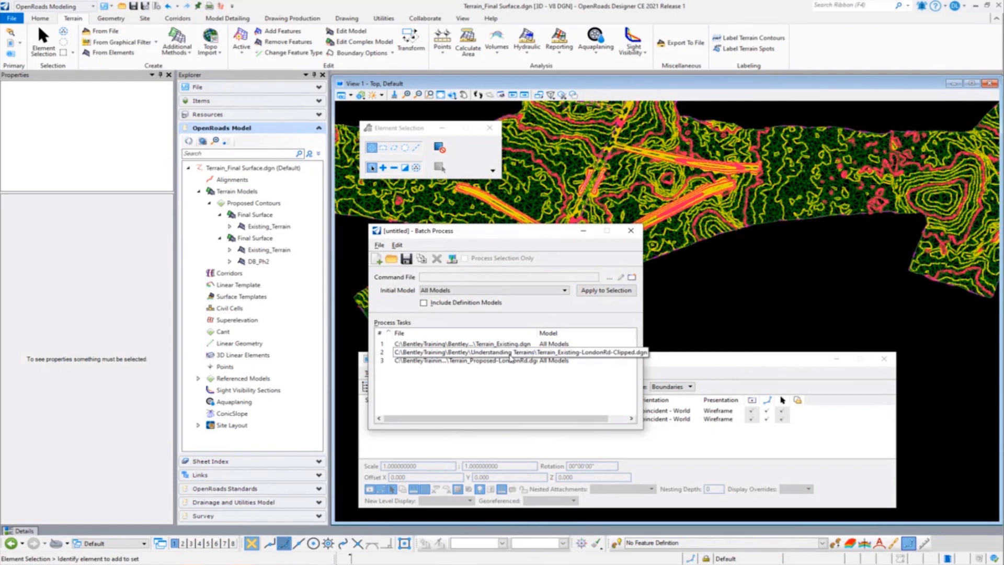
{"action": "left_click", "coordinate": [490, 344]}
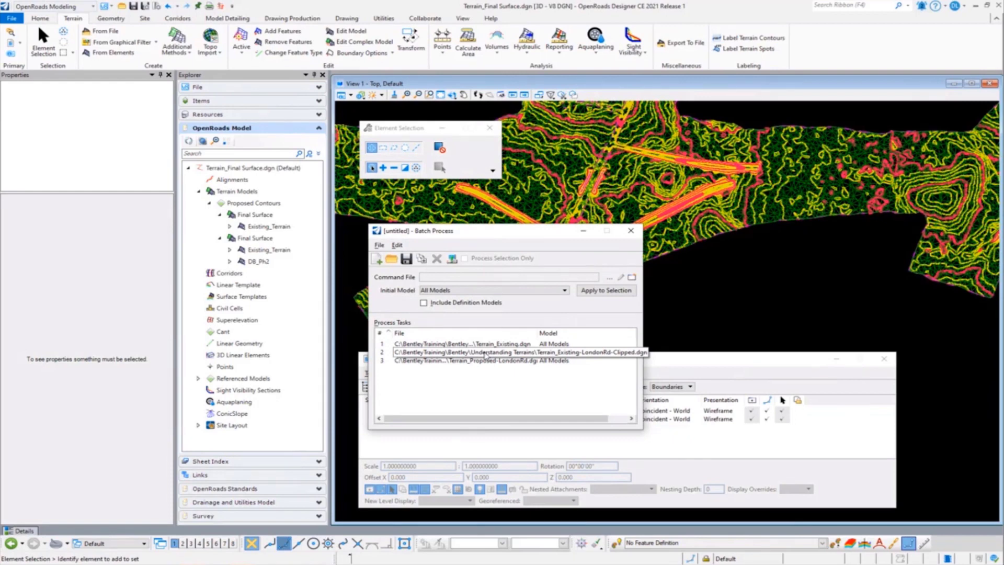
{"action": "left_click", "coordinate": [493, 368]}
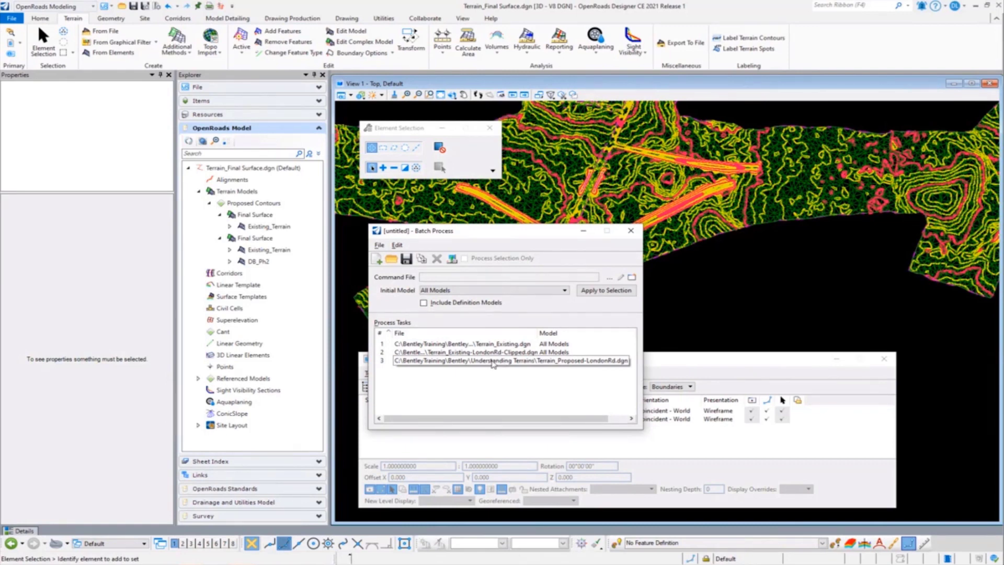
{"action": "left_click", "coordinate": [470, 375]}
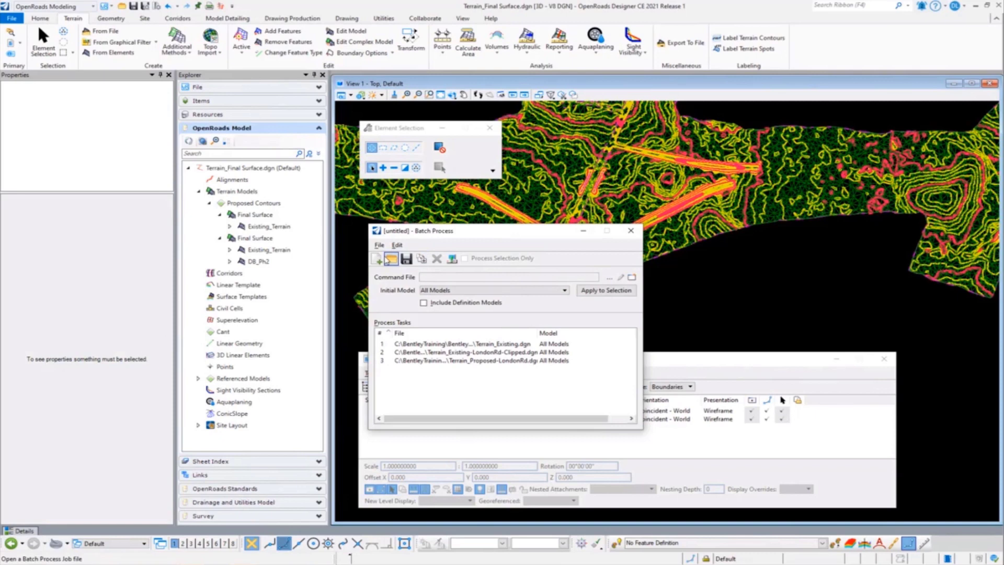
{"action": "left_click", "coordinate": [378, 244]}
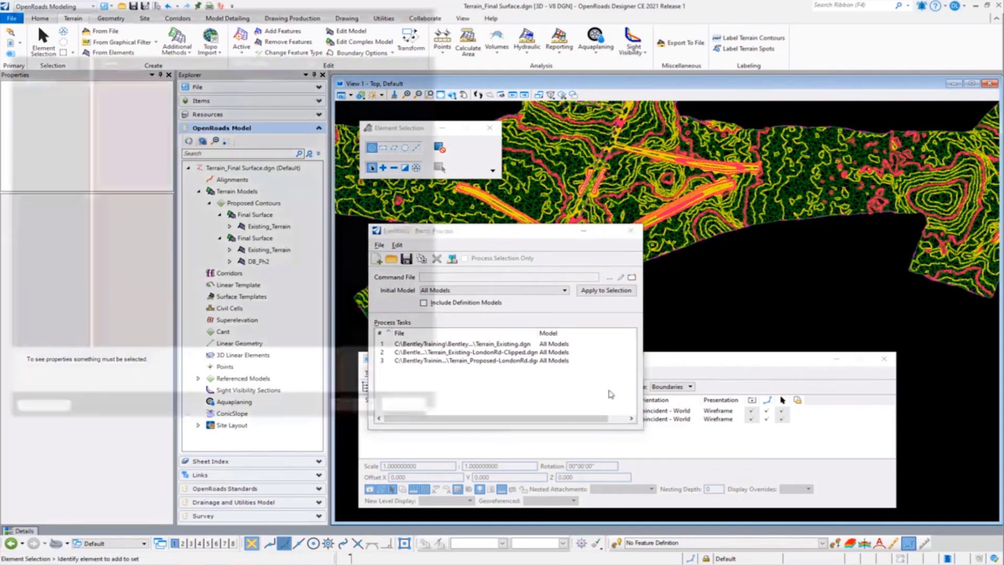
- Save the batch job as LondonRd Terrains.bprc in the Understanding Terrains folder
{"action": "left_click", "coordinate": [406, 259]}
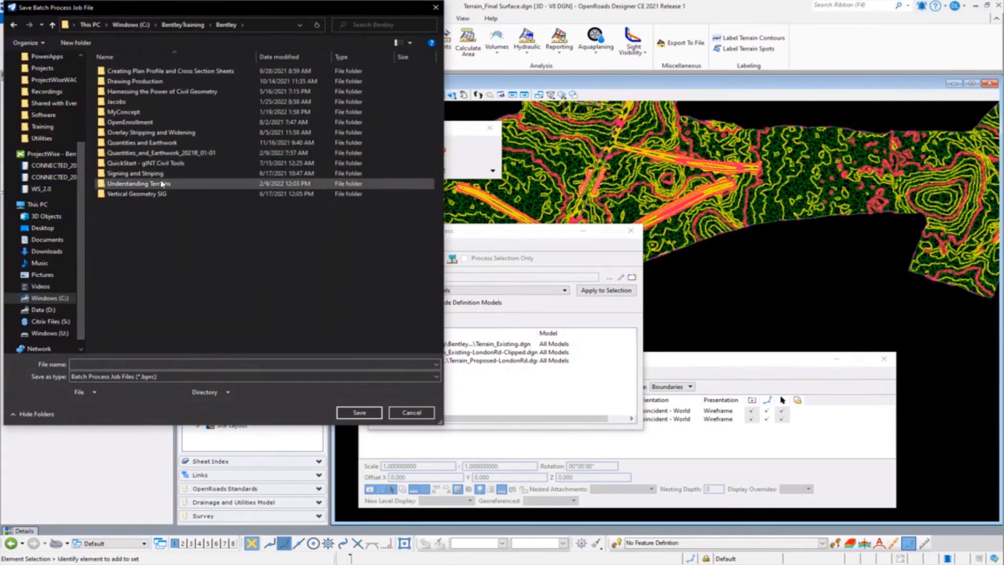
{"action": "double_click", "coordinate": [138, 183]}
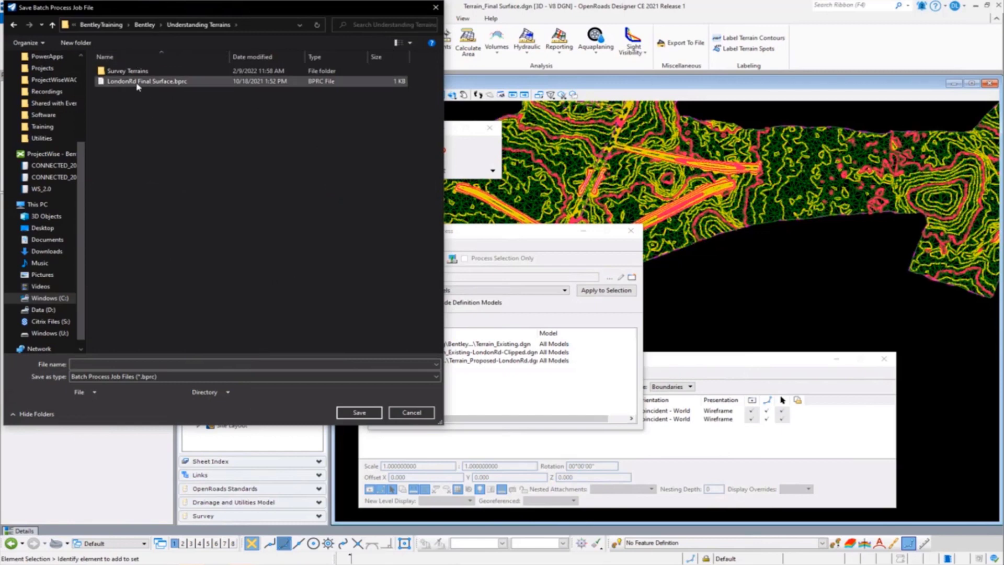
{"action": "left_click", "coordinate": [148, 80]}
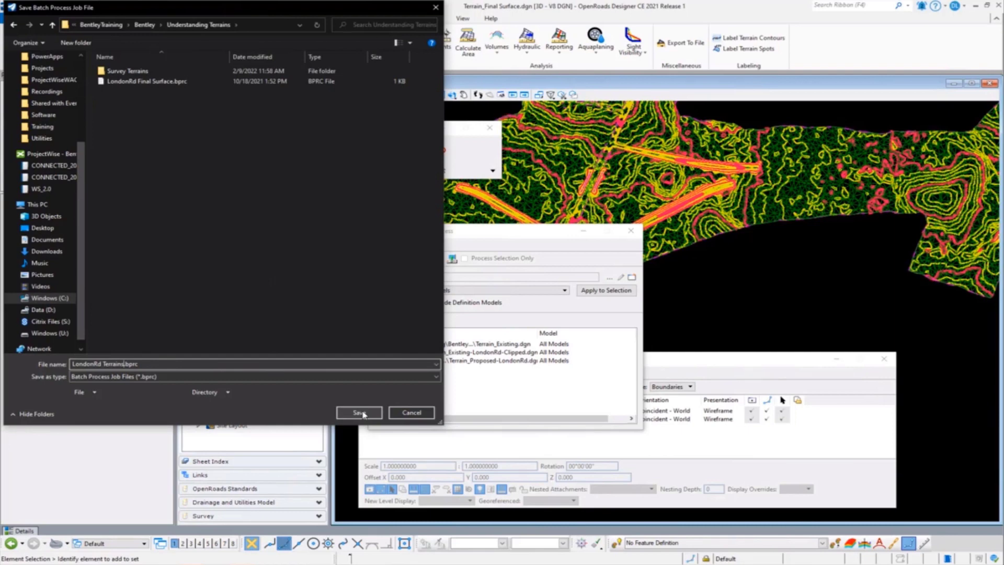
{"action": "left_click", "coordinate": [359, 412]}
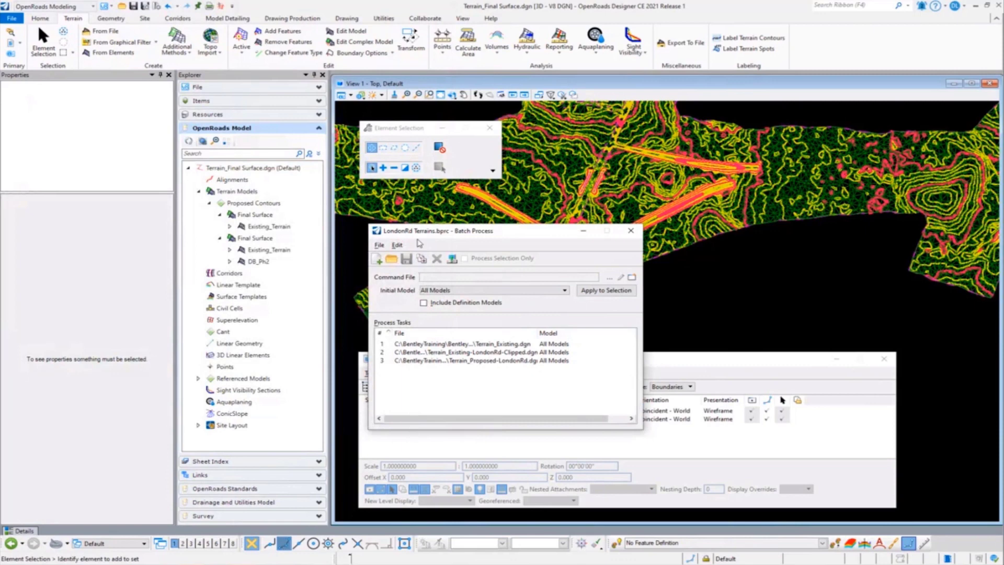
{"action": "mouse_move", "coordinate": [474, 316]}
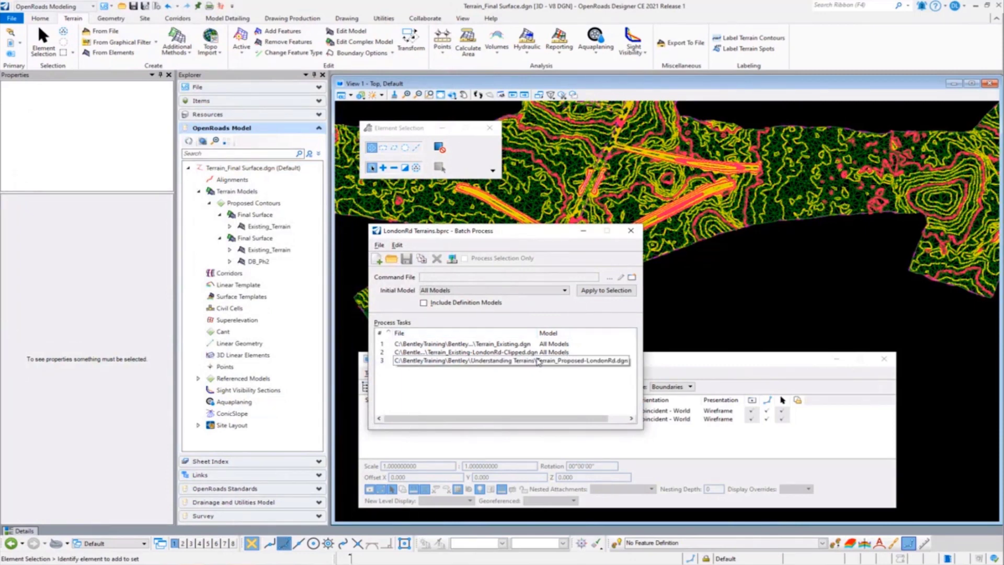
{"action": "mouse_move", "coordinate": [452, 258]}
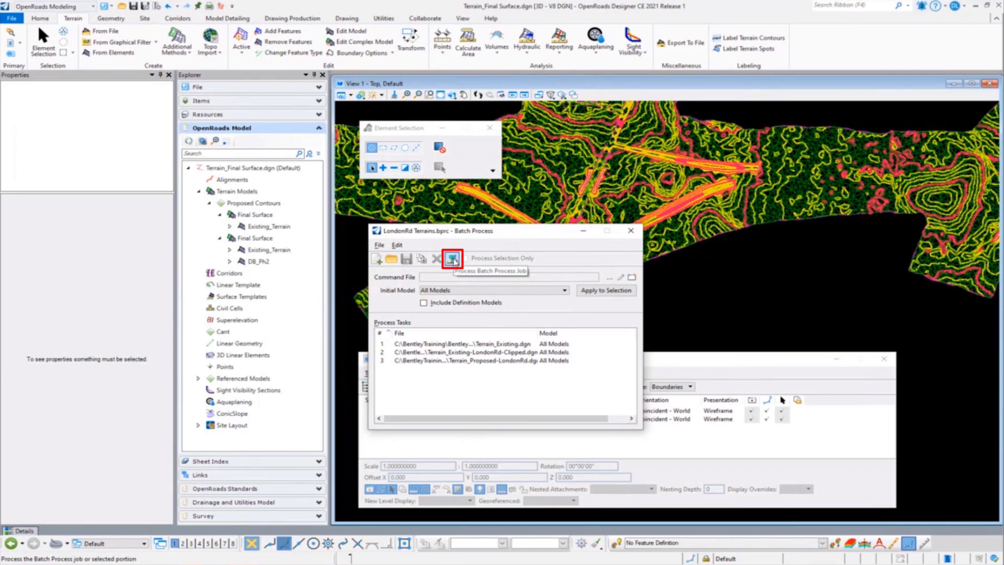
- Run the LondonRd Terrains batch job on the three listed terrain files
{"action": "left_click", "coordinate": [452, 259]}
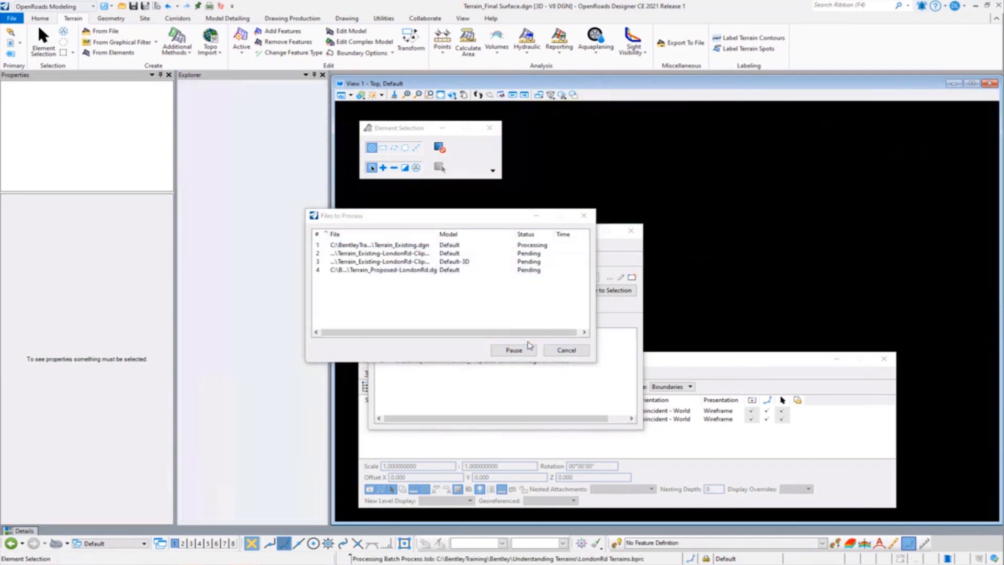